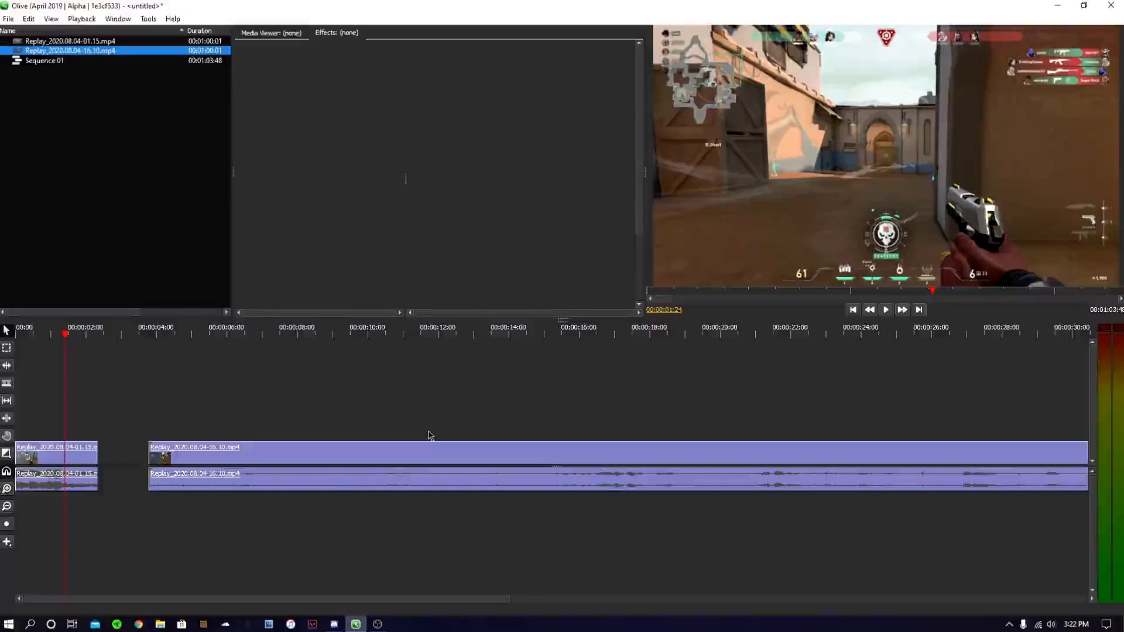
mouse_move(36, 341)
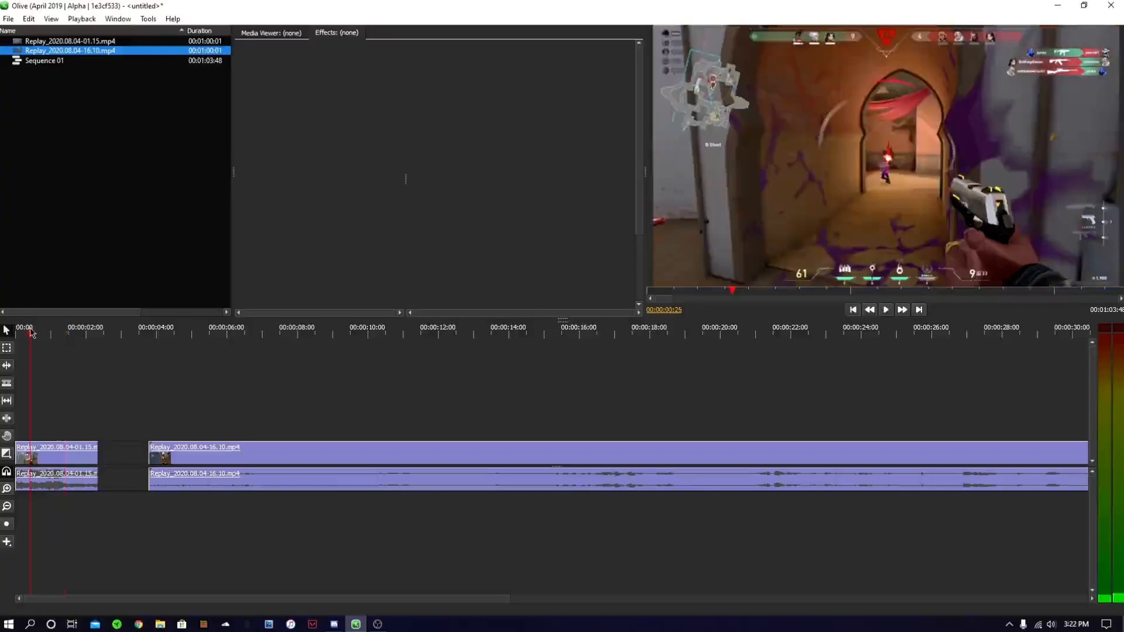
mouse_move(499, 311)
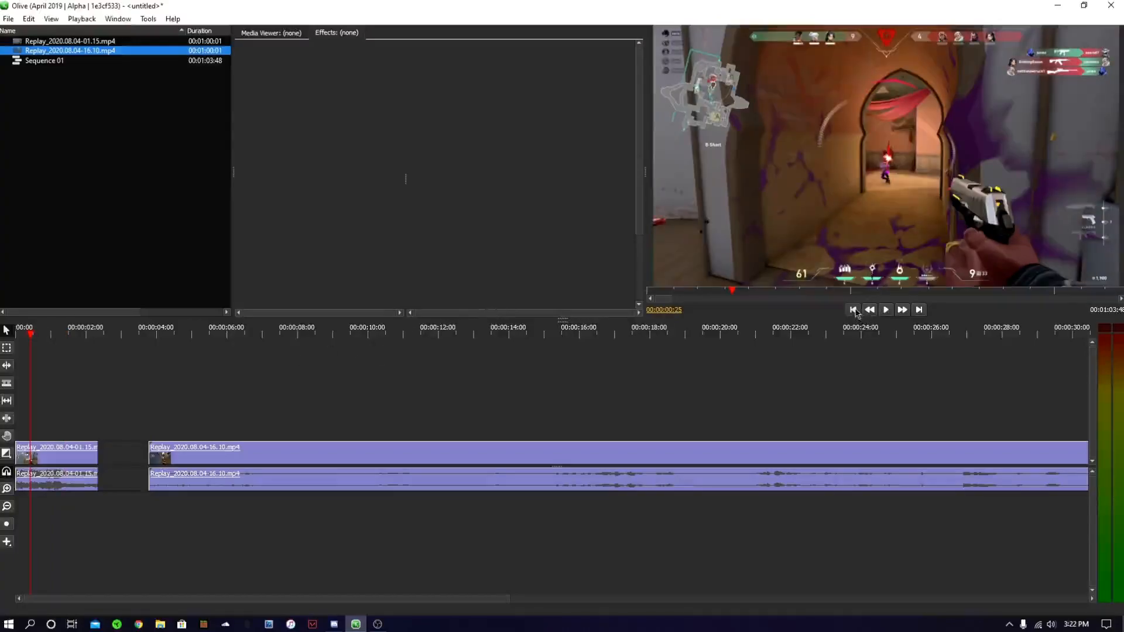
- Scrub through the opening seconds and select the second gameplay clip to show its effects
left_click(853, 309)
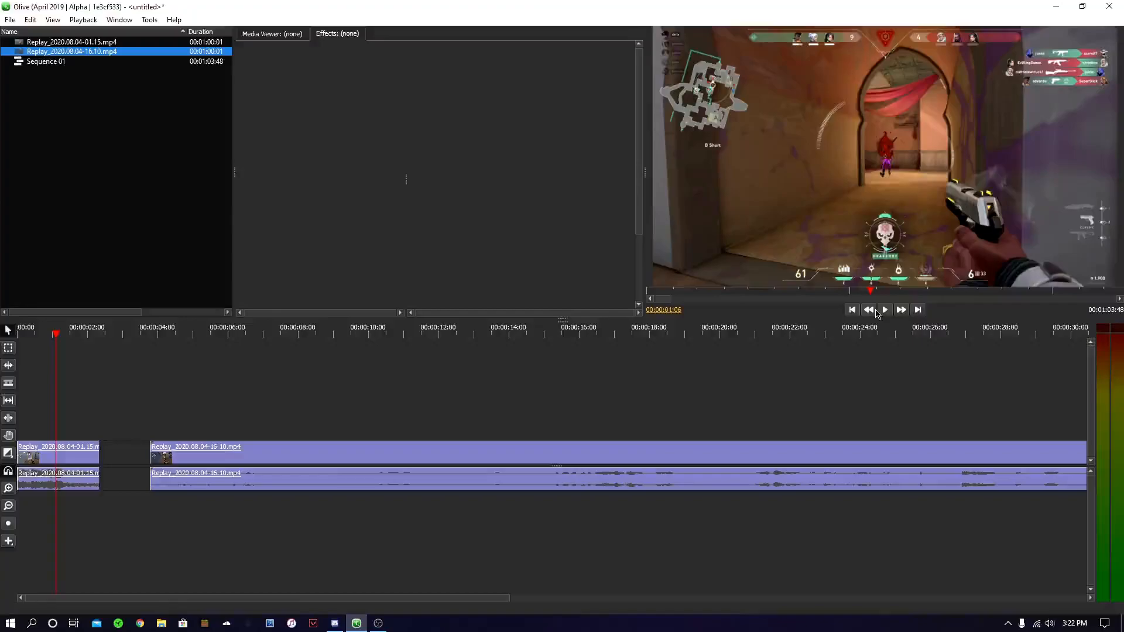
mouse_move(333, 409)
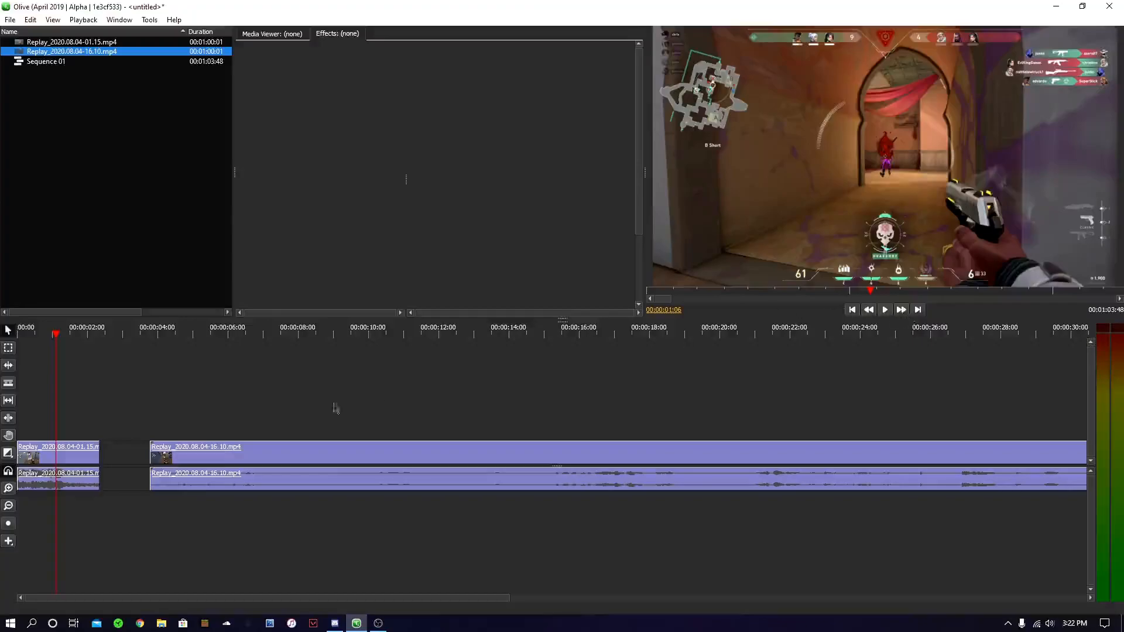
left_click(51, 331)
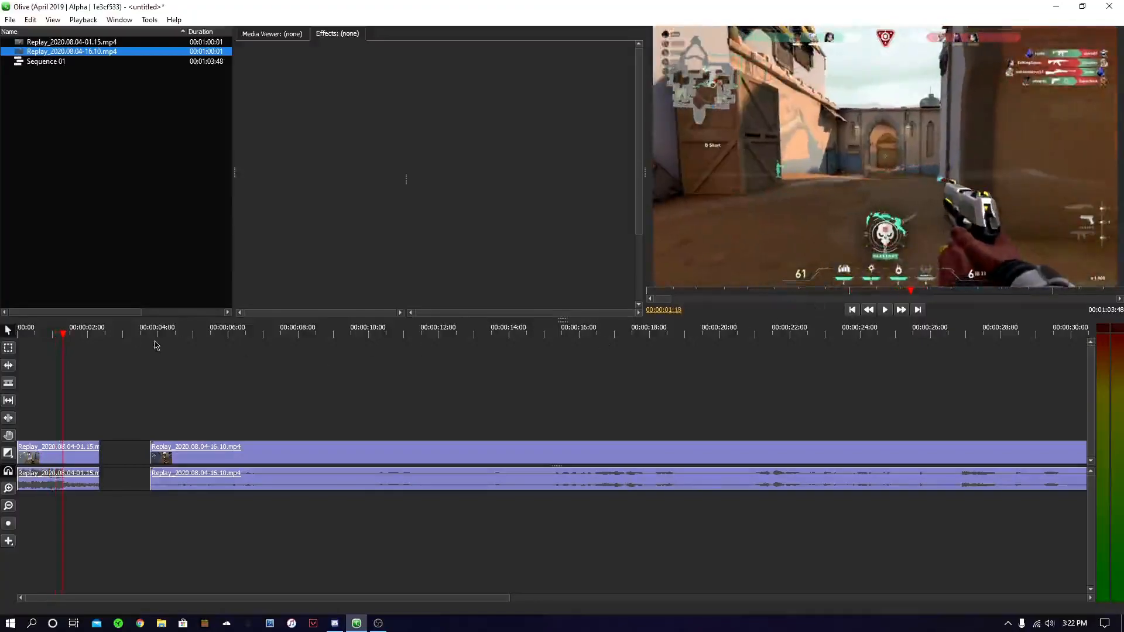
left_click(208, 334)
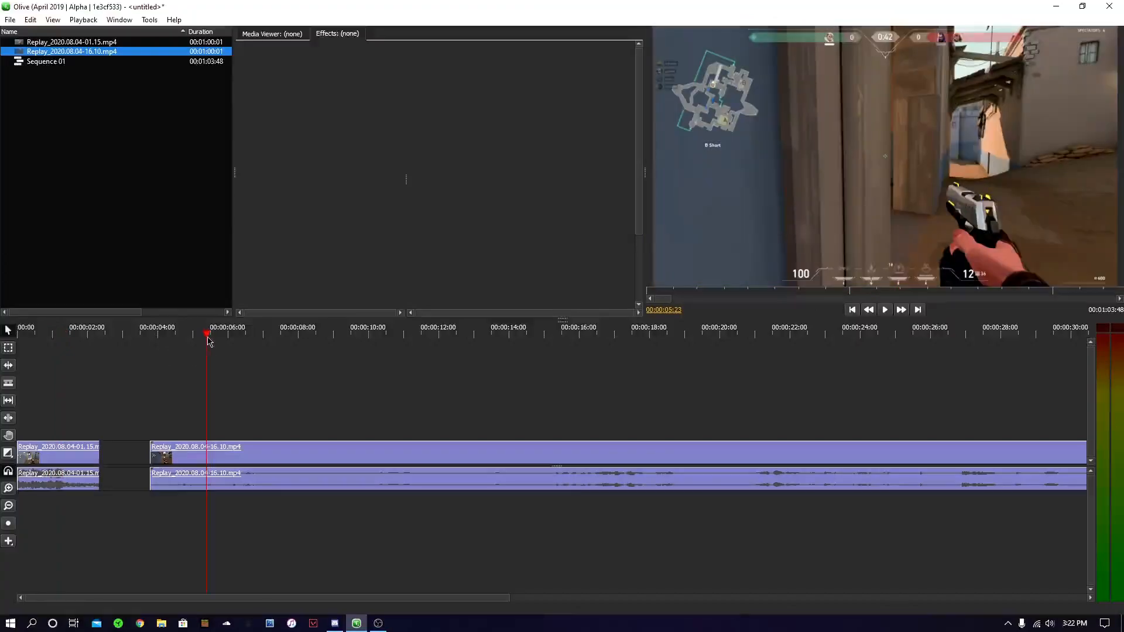
left_click(349, 335)
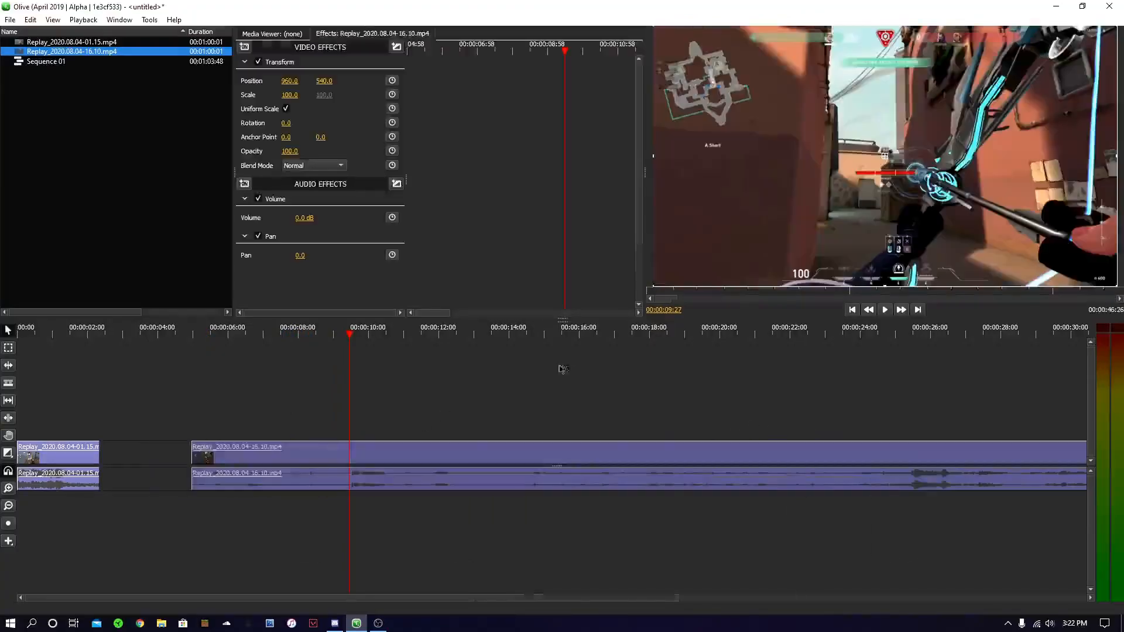
- Trim the second clip's start so the sequence ends near 26 seconds
left_click(621, 334)
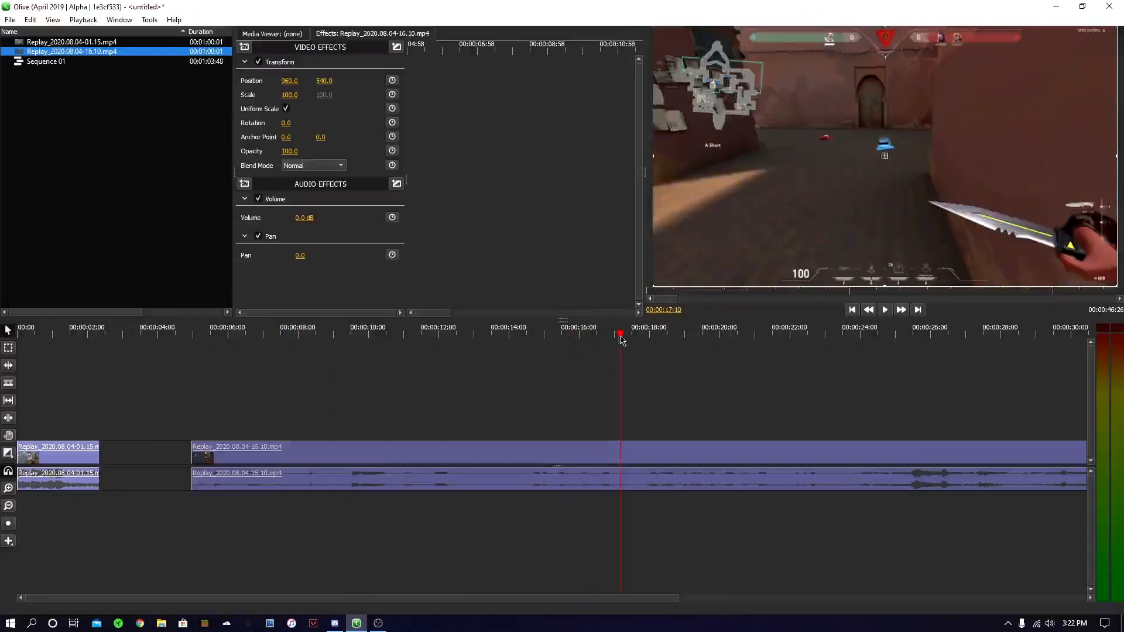
left_click(809, 334)
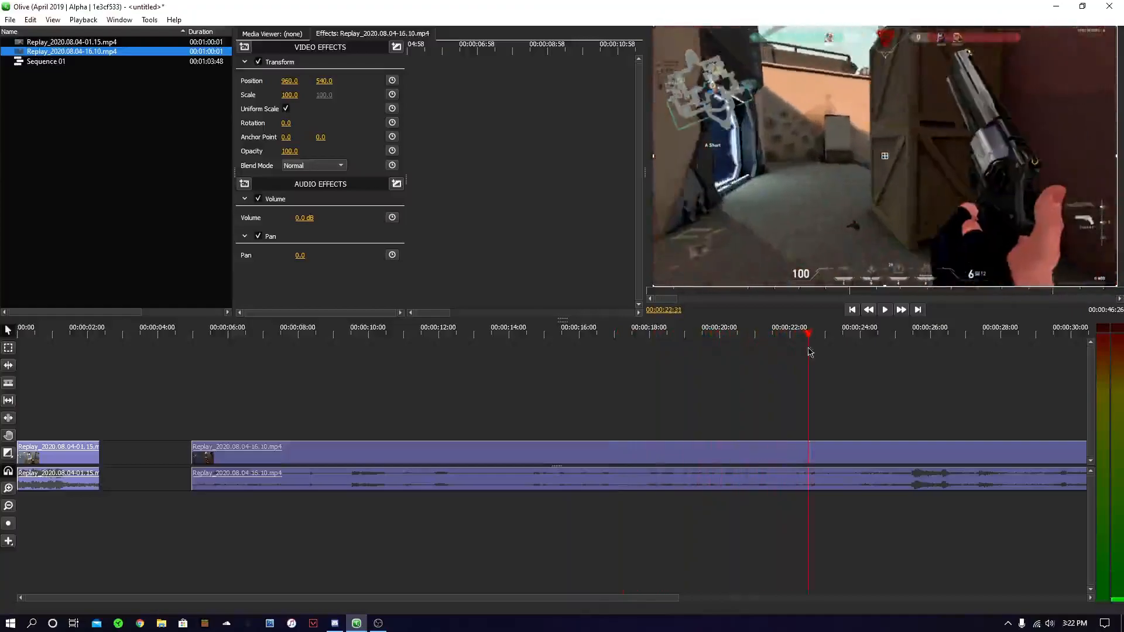
left_click(881, 334)
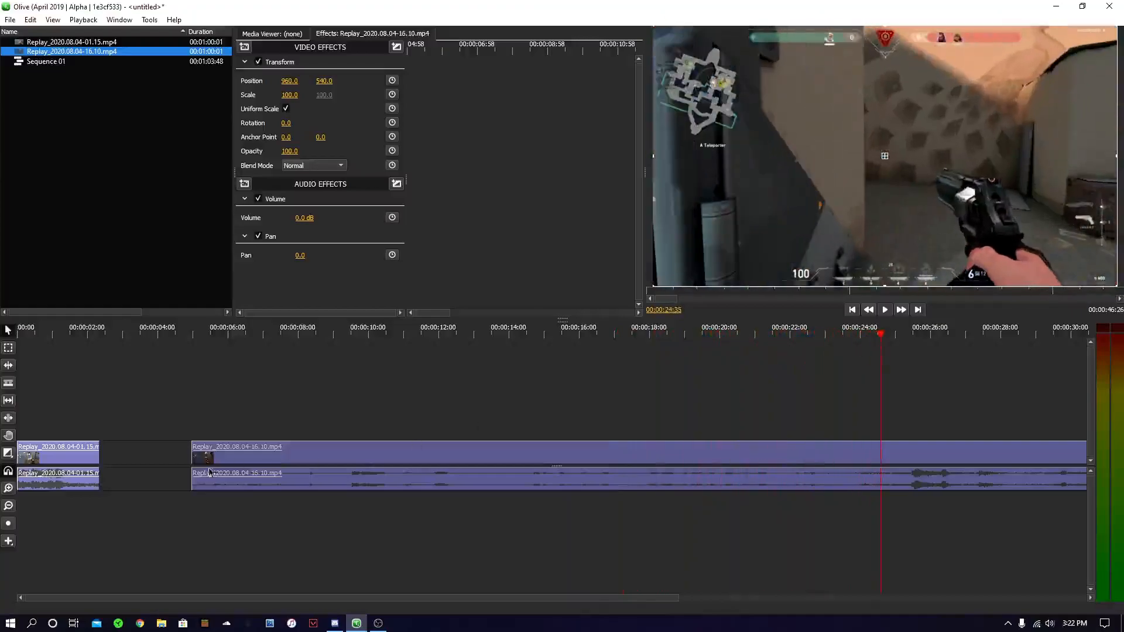
left_click(882, 452)
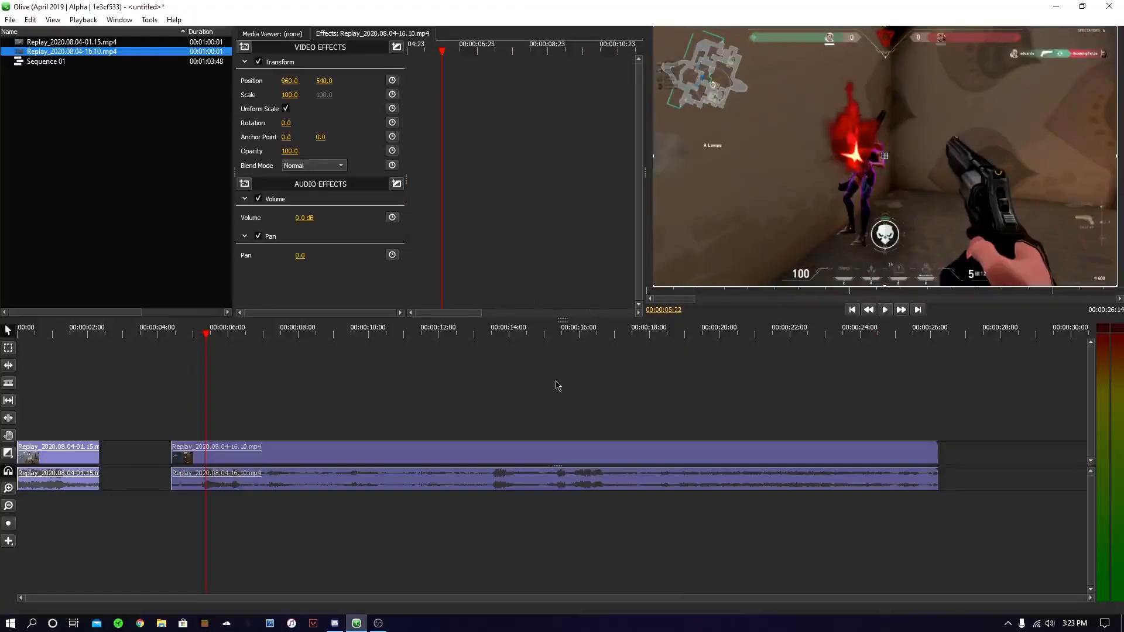
mouse_move(602, 280)
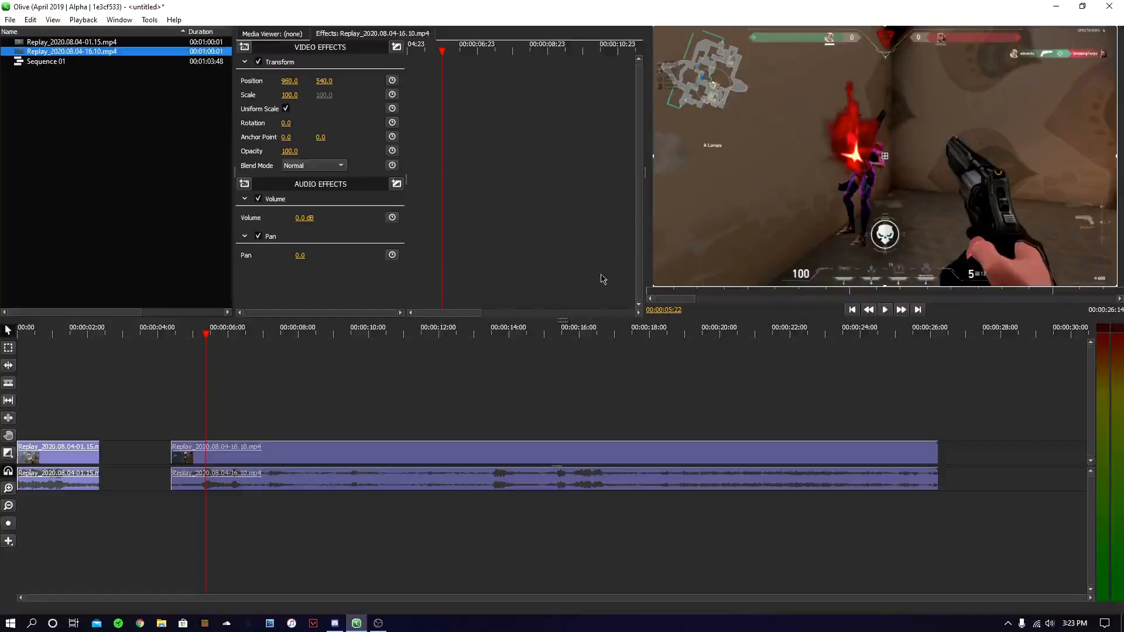
left_click(180, 334)
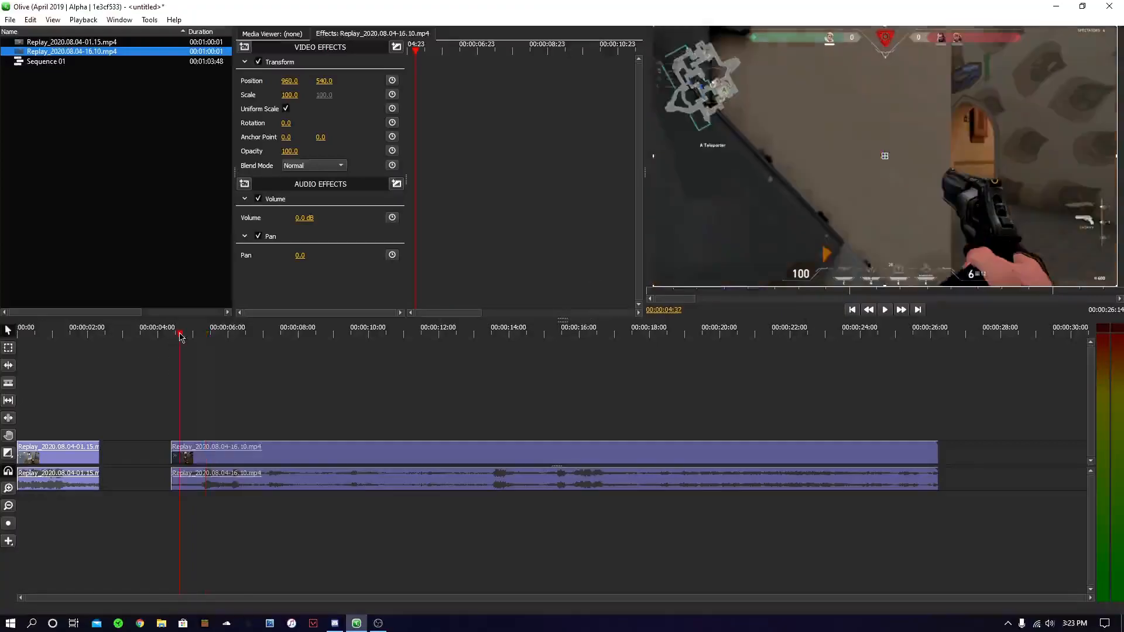
left_click(197, 334)
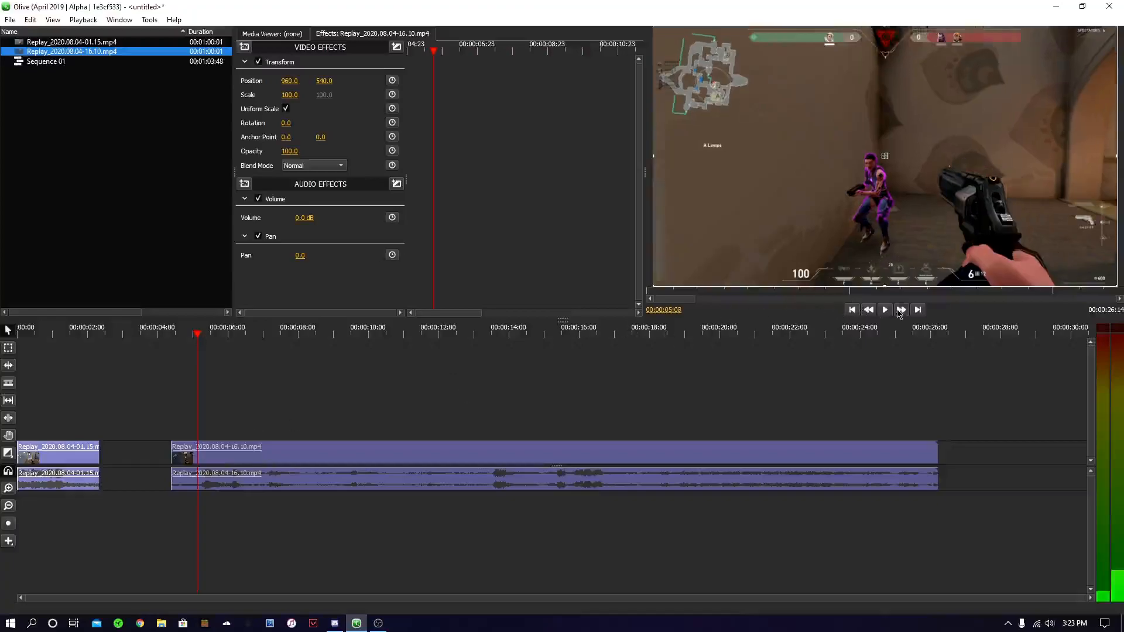
left_click(900, 309)
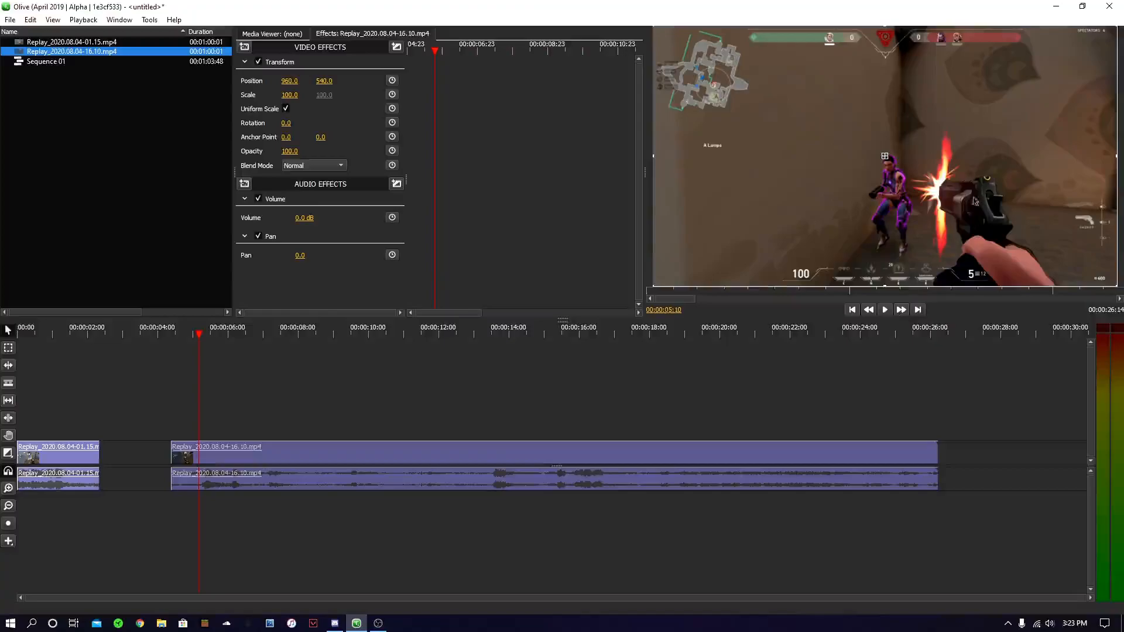
left_click(939, 328)
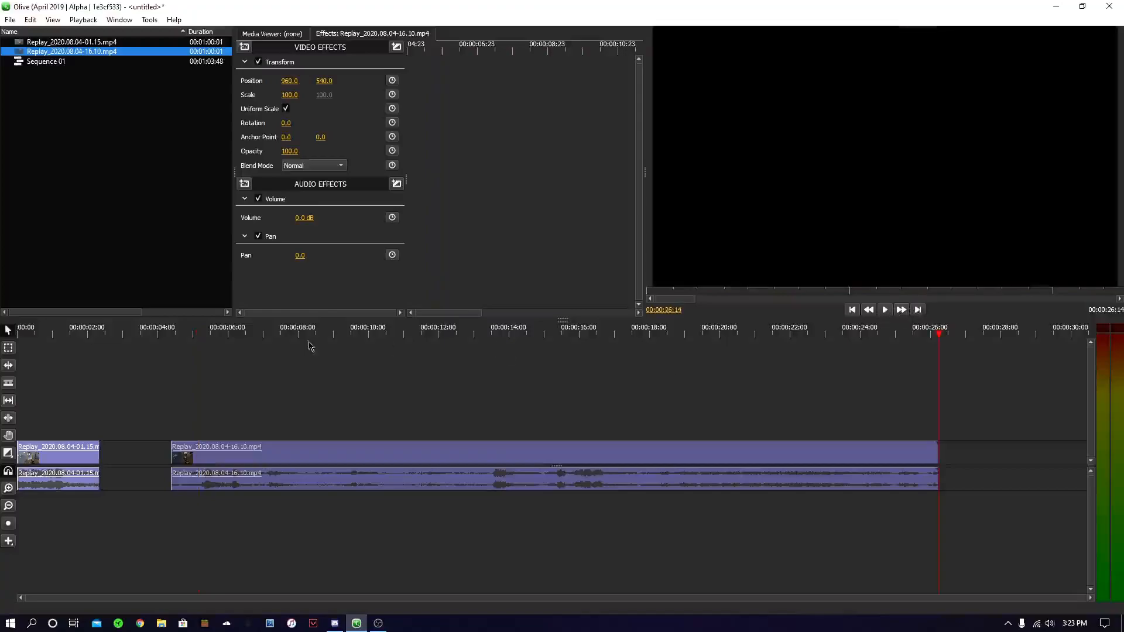
left_click(207, 334)
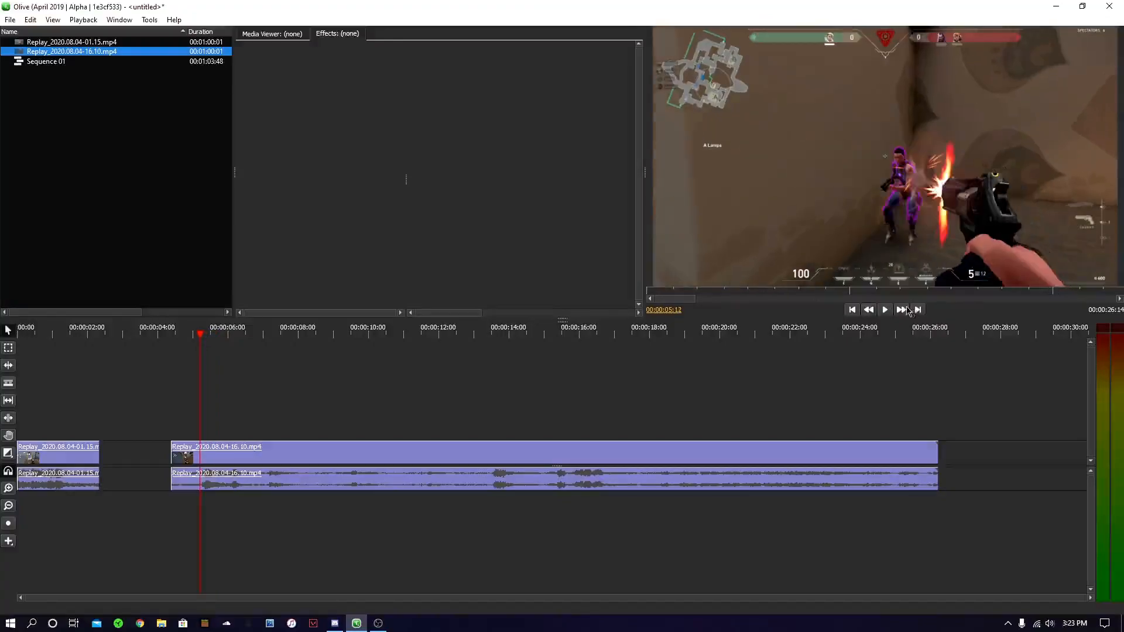
left_click(901, 309)
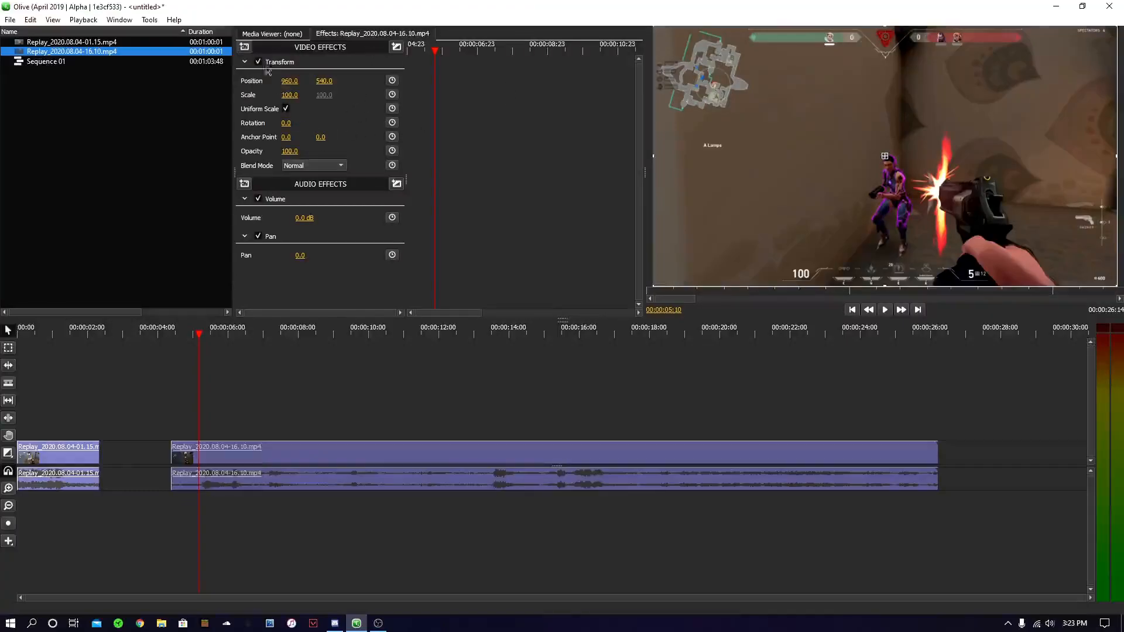
- Add Gaussian Blur at sigma 0 and a Hue/Saturation/Brightness effect to the clip
left_click(245, 46)
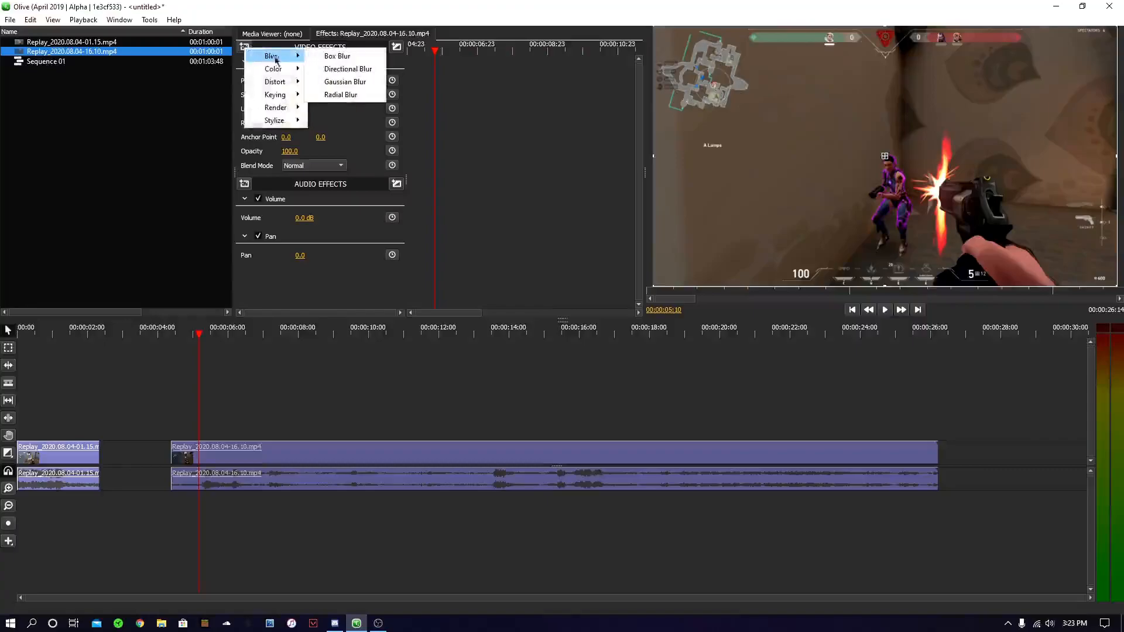
left_click(345, 82)
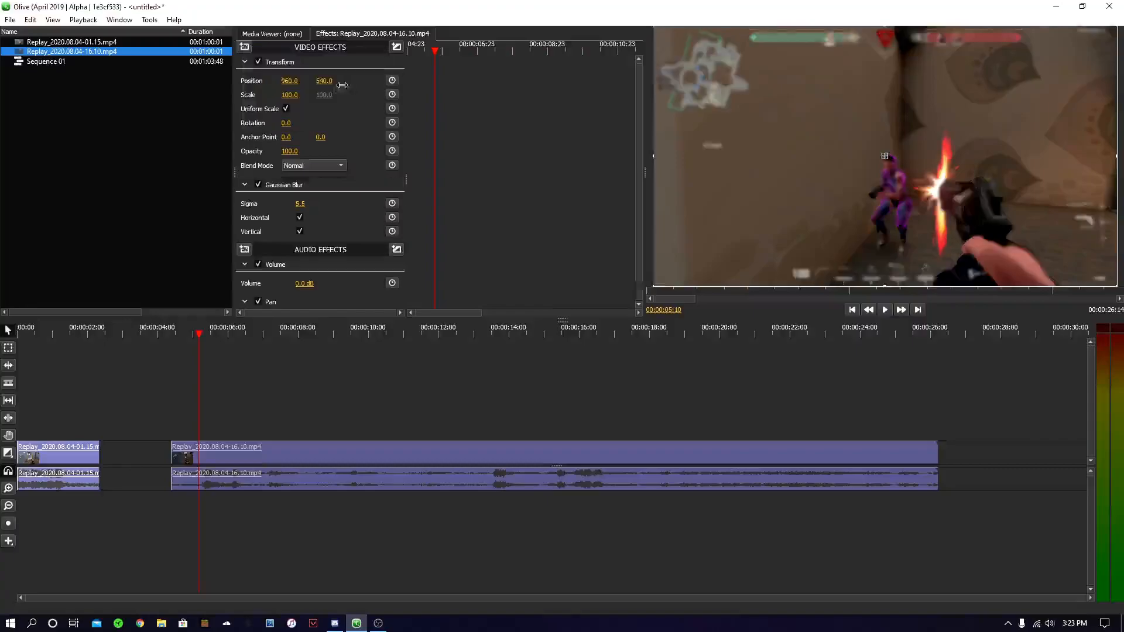
left_click(271, 64)
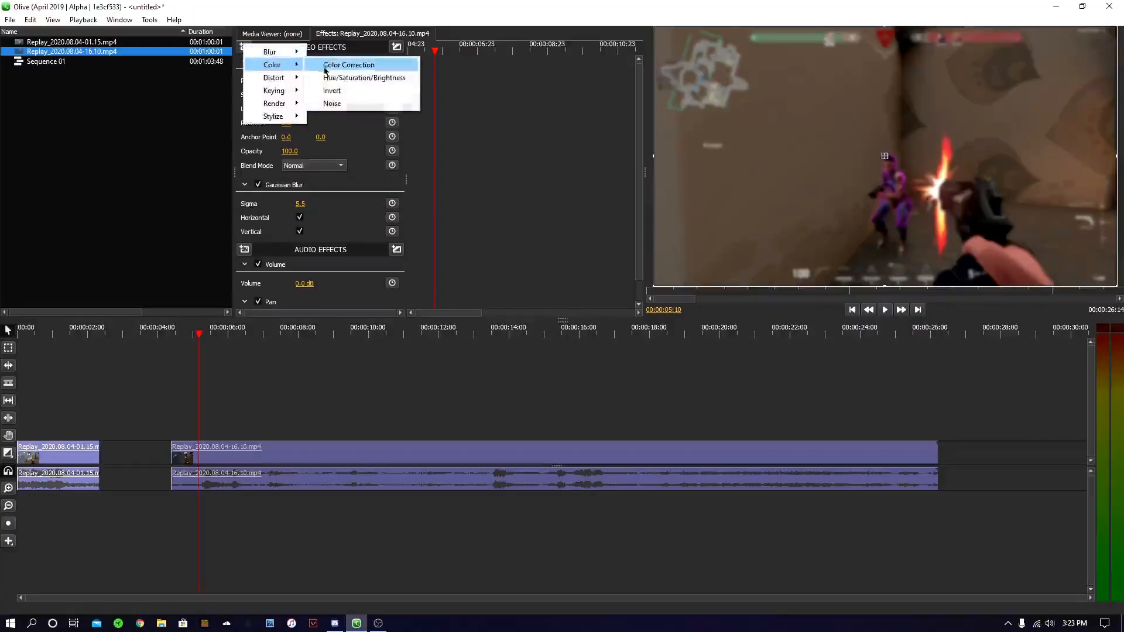
left_click(363, 77)
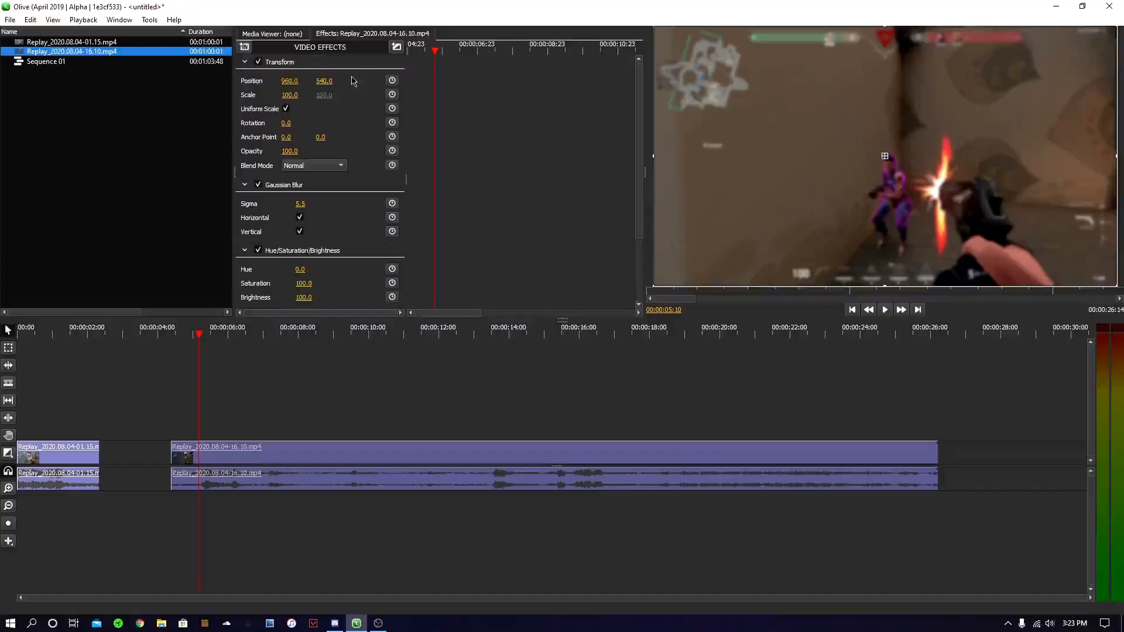
mouse_move(381, 98)
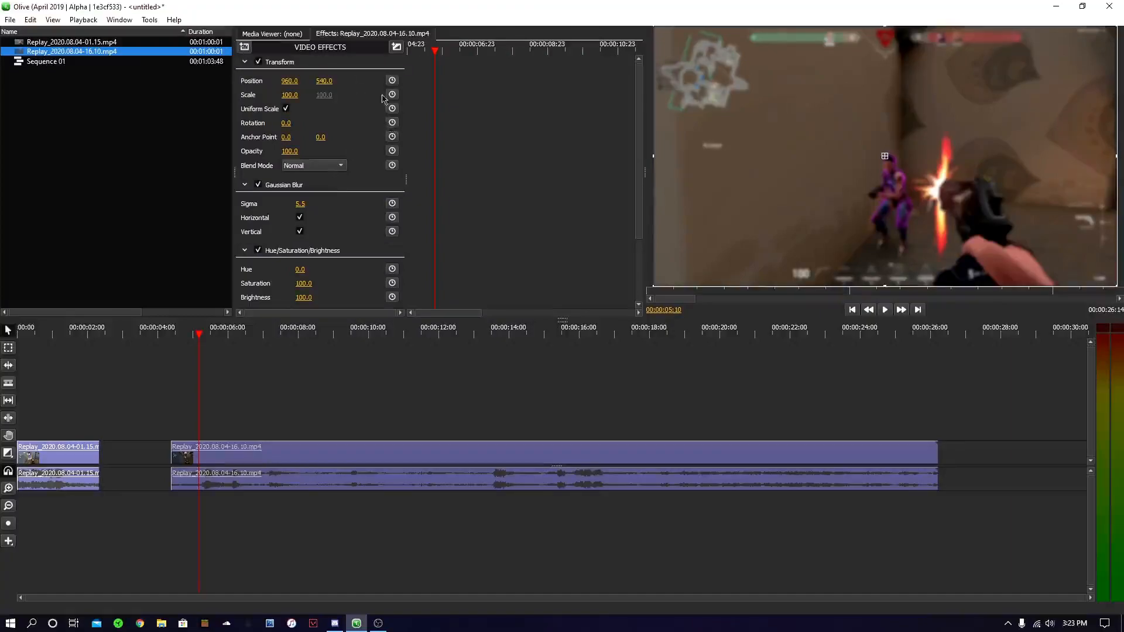
scroll("down", 3)
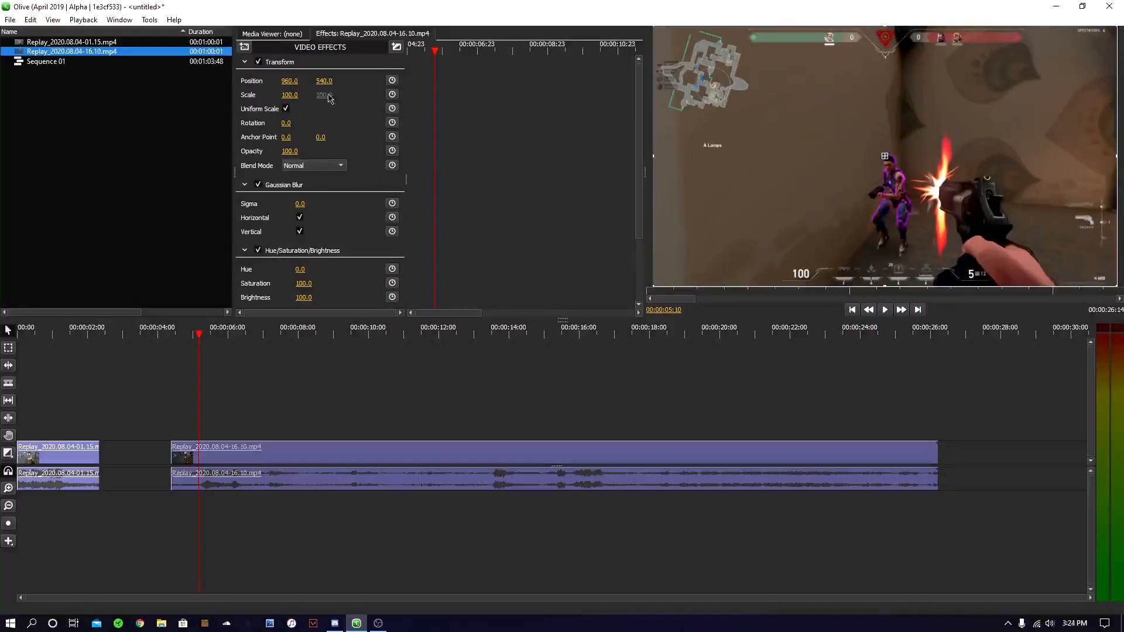
- Keyframe Scale from the first kill up to 130 and back to 100 a few frames later
left_click(393, 95)
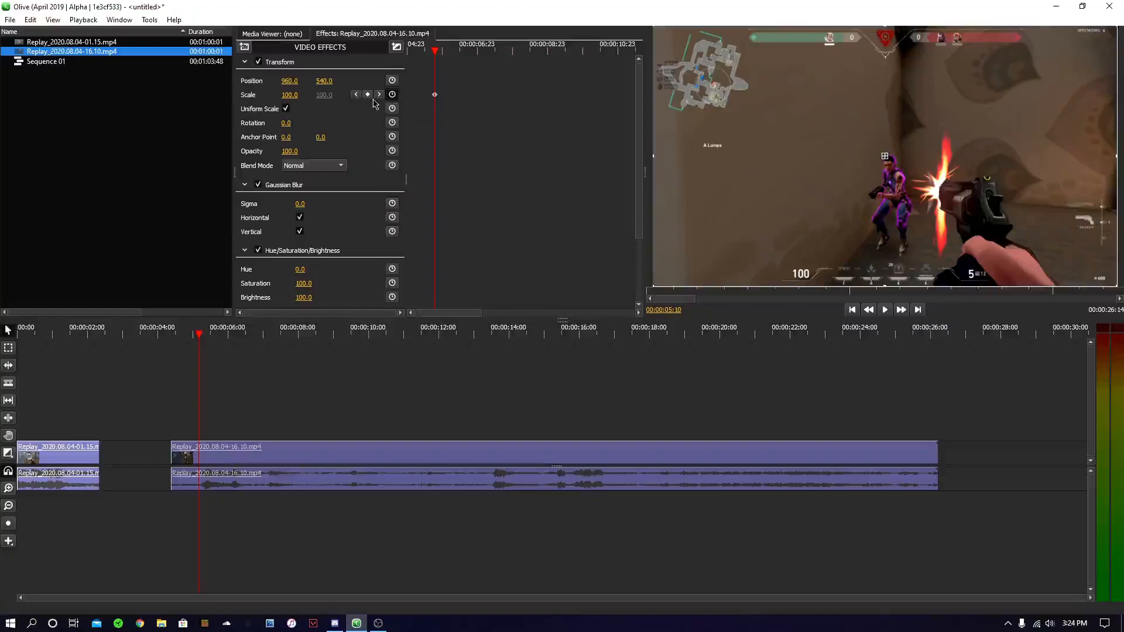
mouse_move(927, 312)
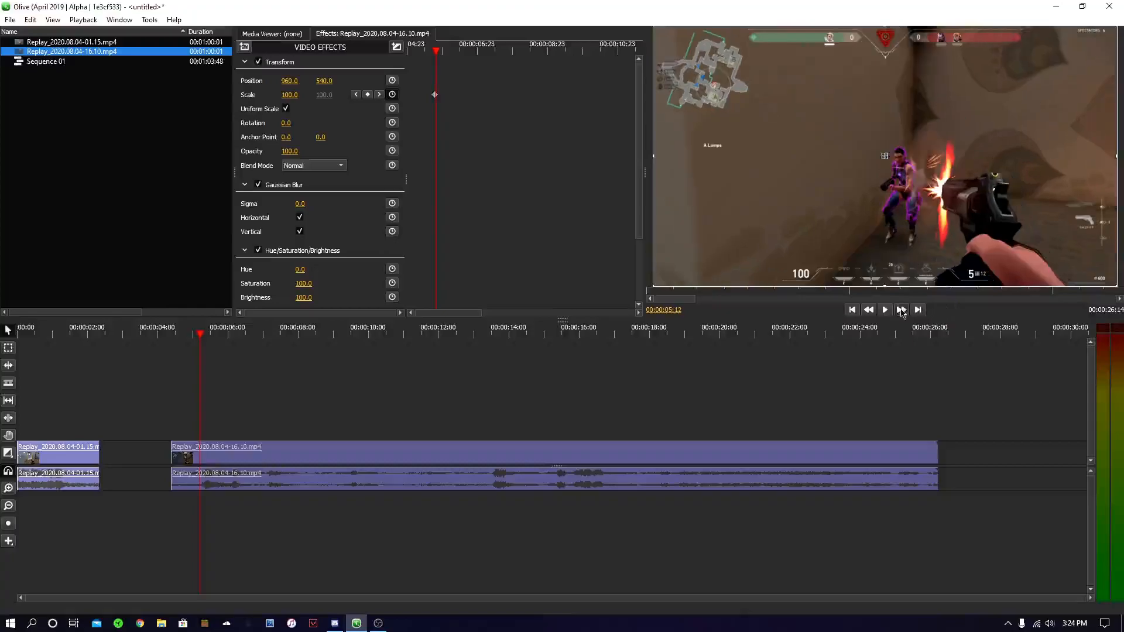
left_click(900, 309)
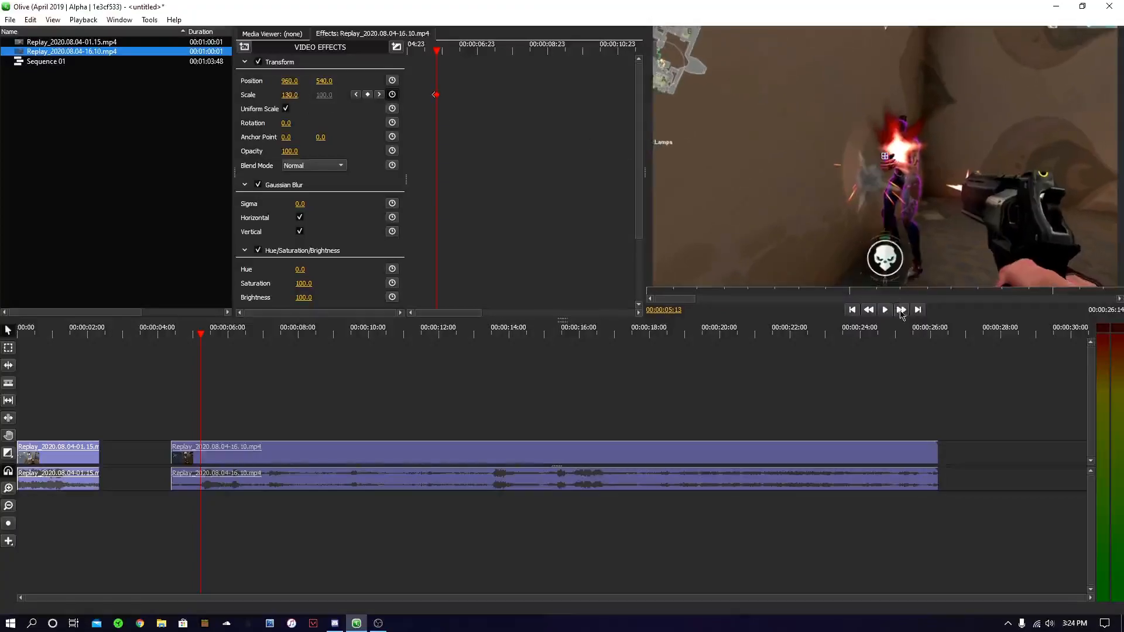
left_click(885, 309)
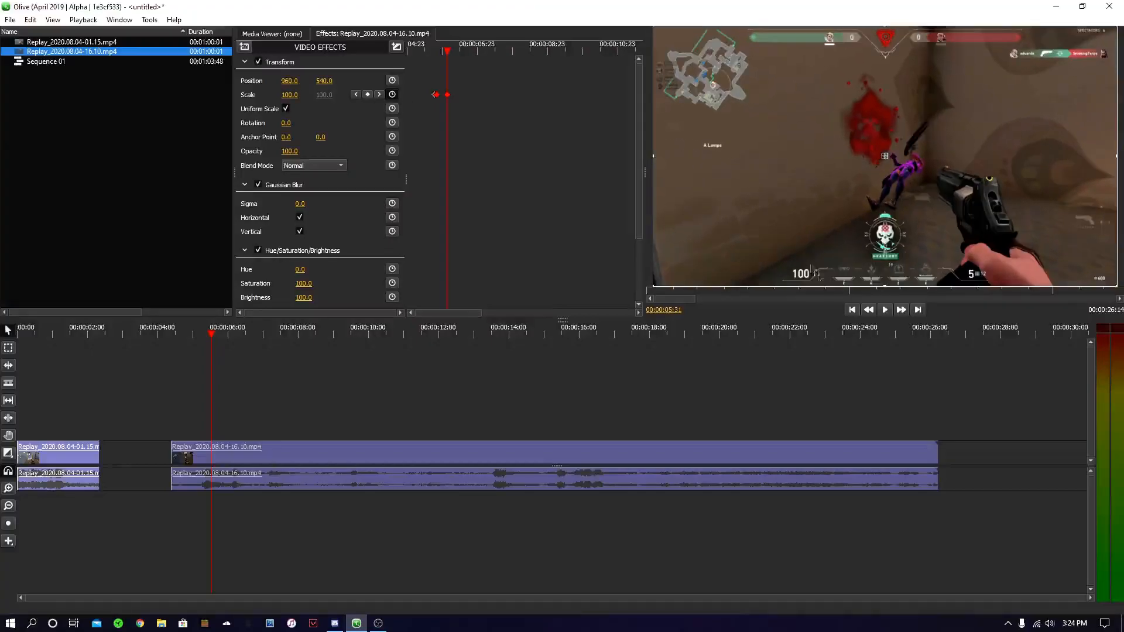
left_click(884, 309)
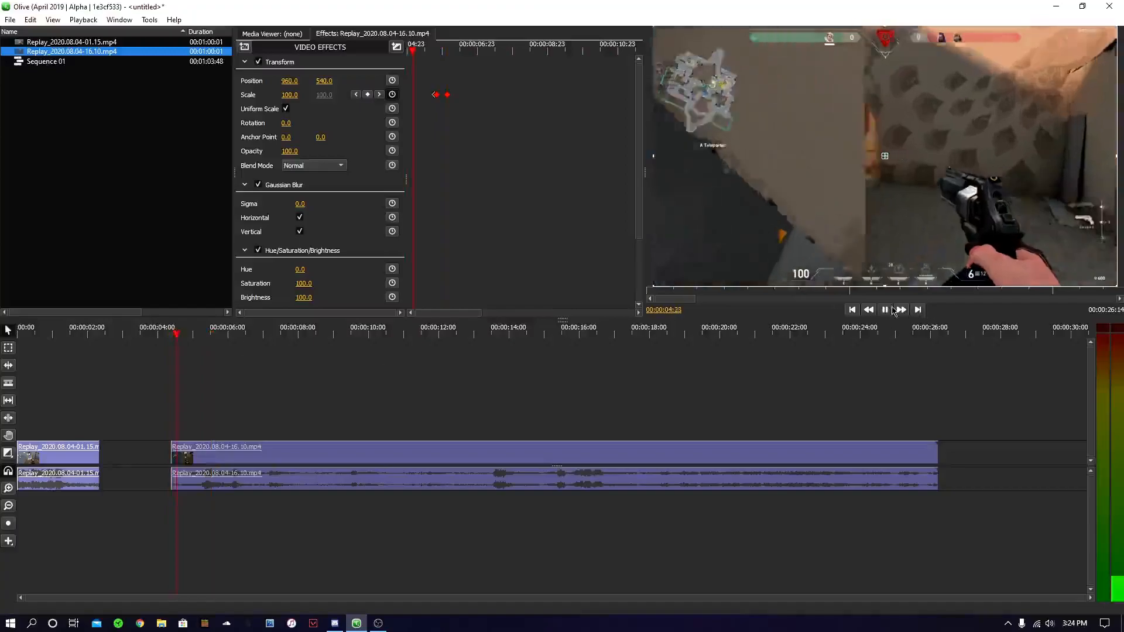
- Frame-step through the first kill zoom and raise Saturation to 146
left_click(884, 309)
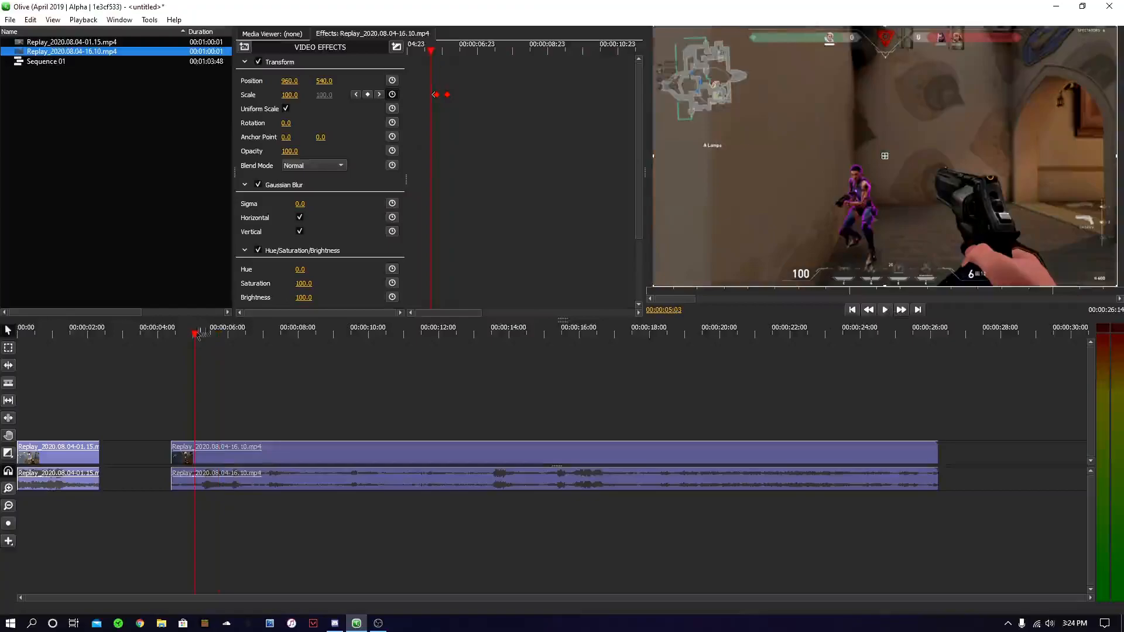
left_click(919, 309)
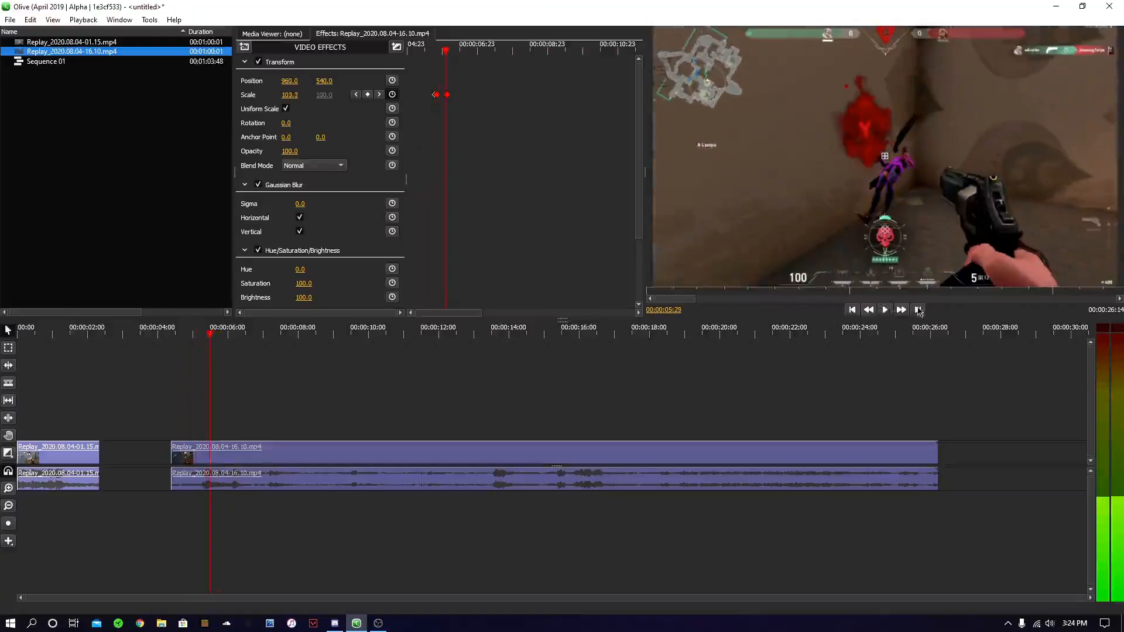
left_click(868, 309)
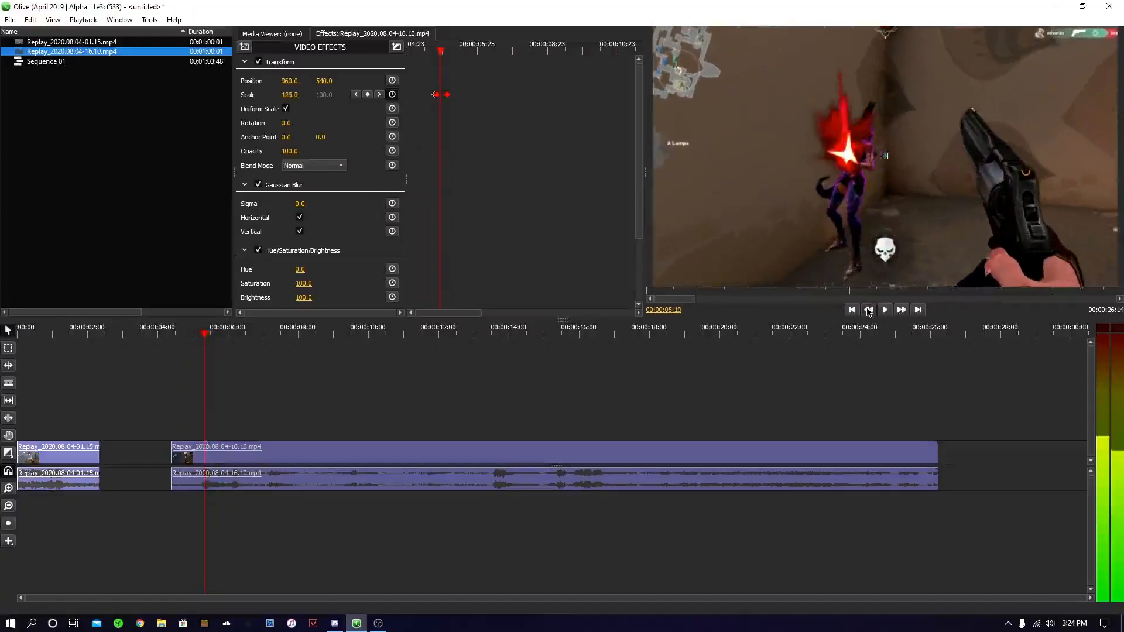
left_click(869, 309)
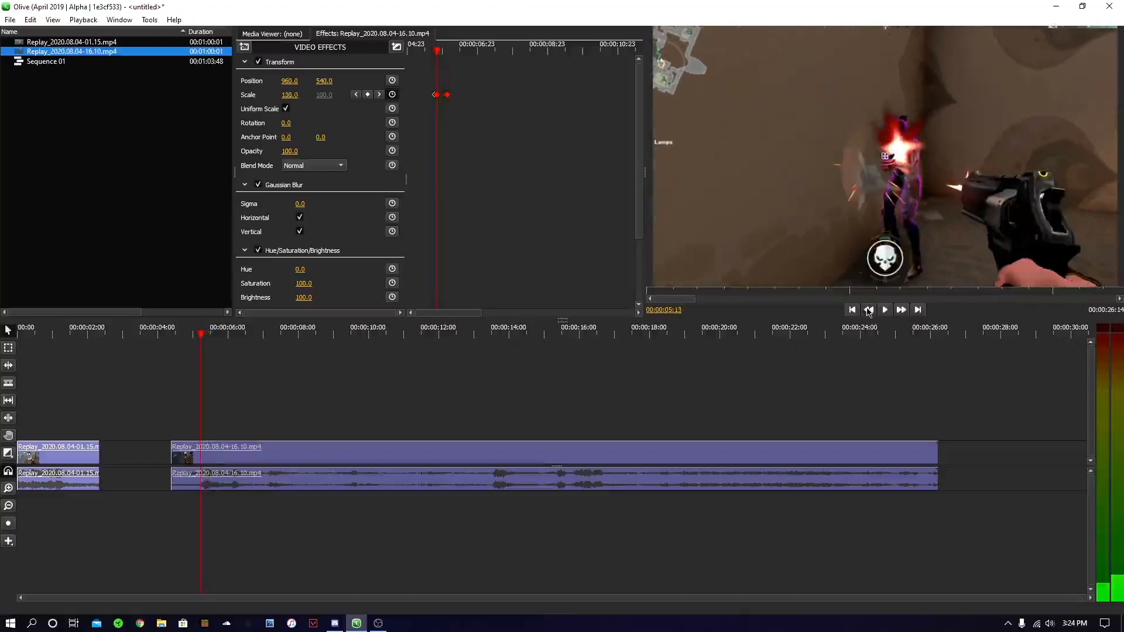
left_click(868, 309)
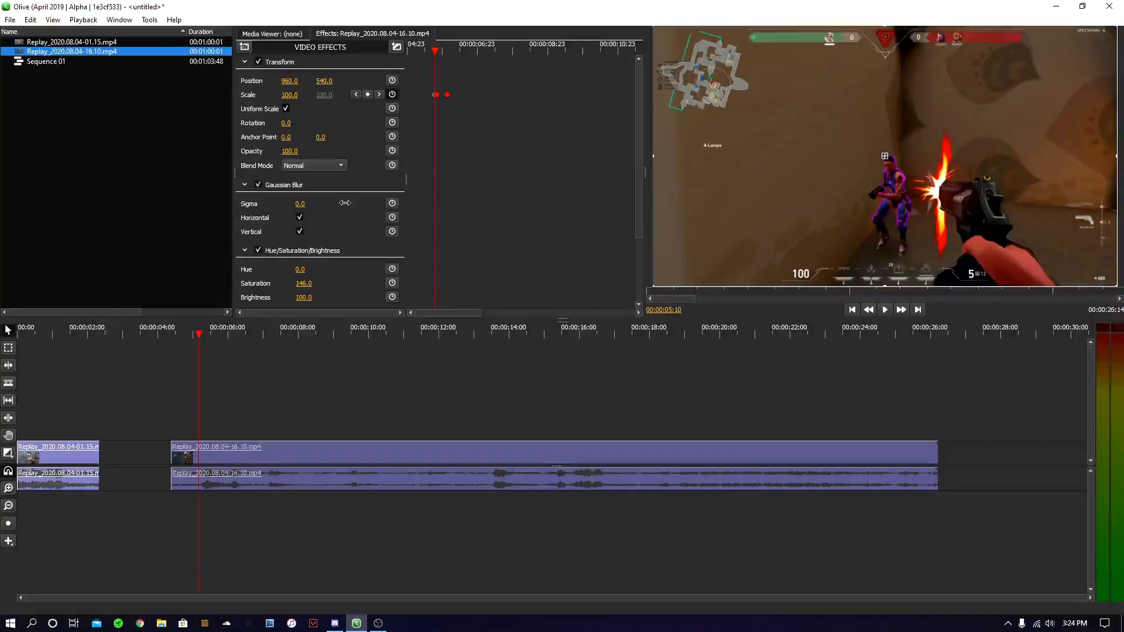
mouse_move(503, 139)
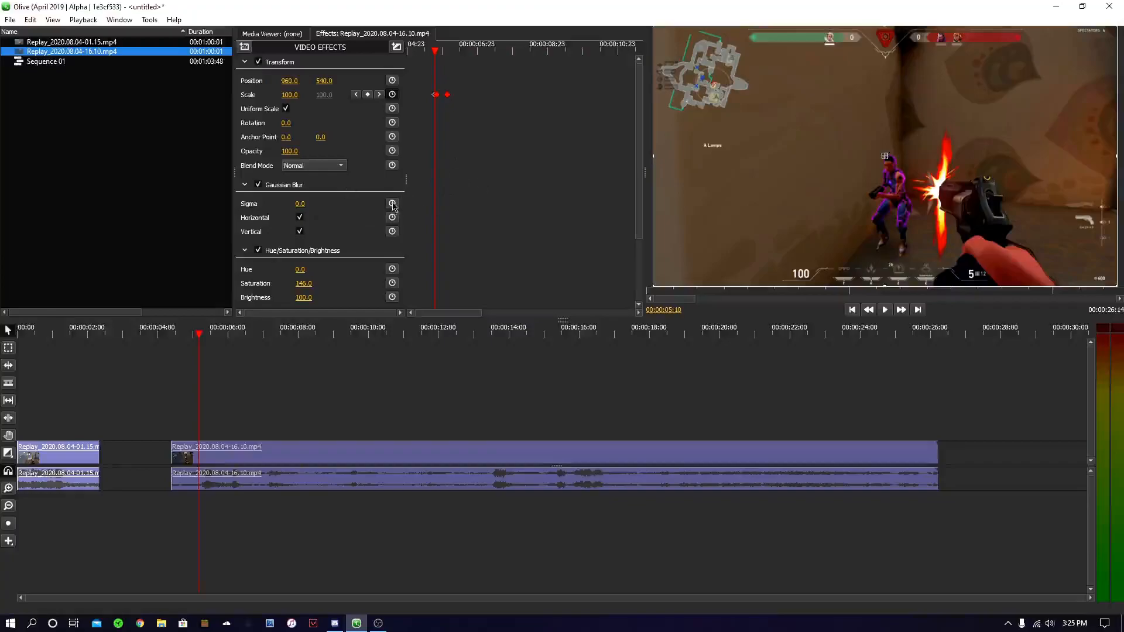
- Keyframe Sigma 3.0 and Brightness 123 at the kill, returning to 0 and 100 at 00:00:05:31
left_click(392, 204)
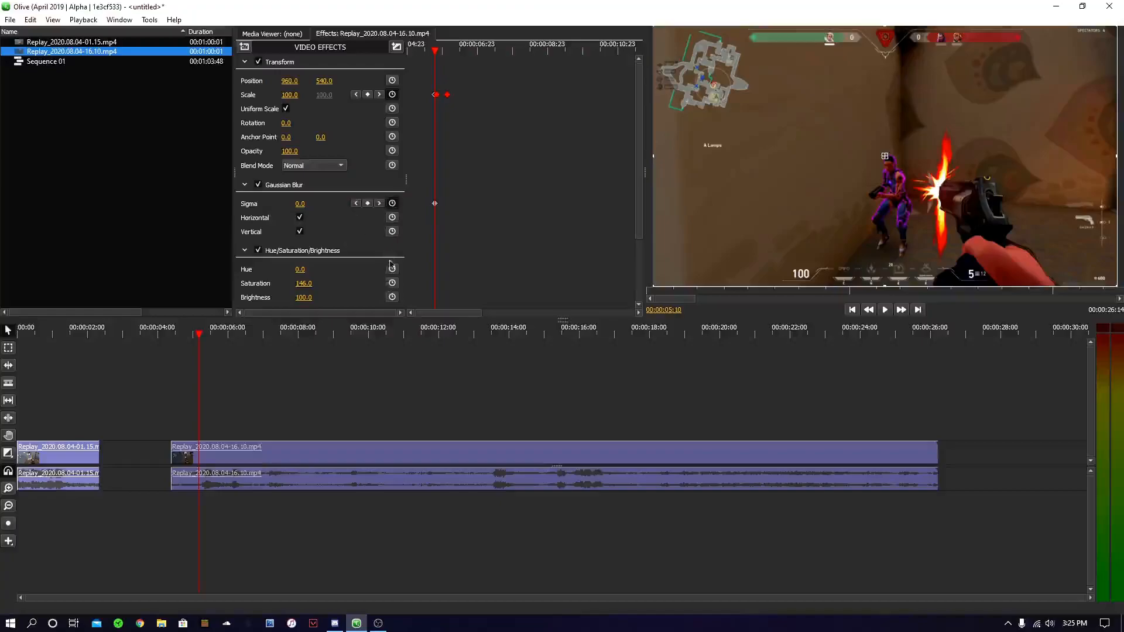
left_click(392, 296)
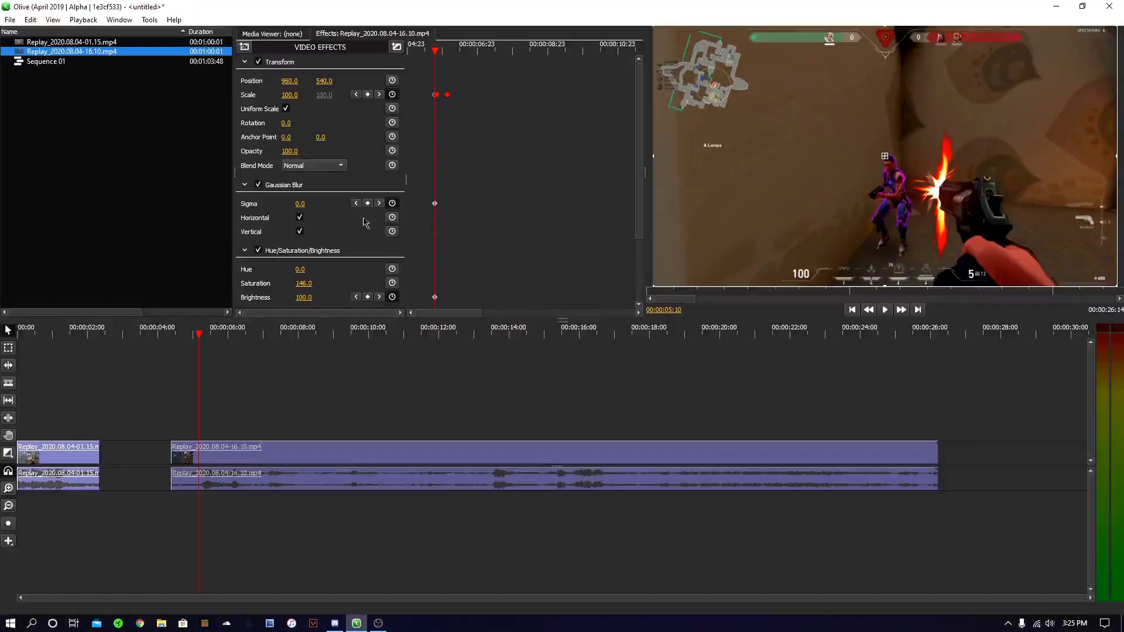
mouse_move(909, 309)
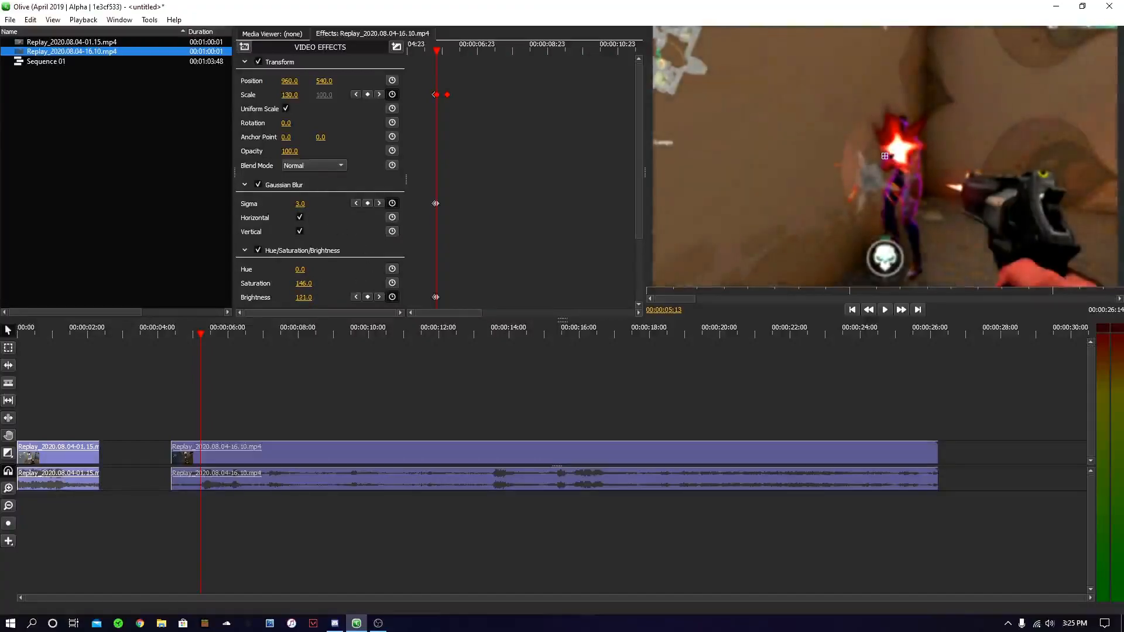
left_click(379, 297)
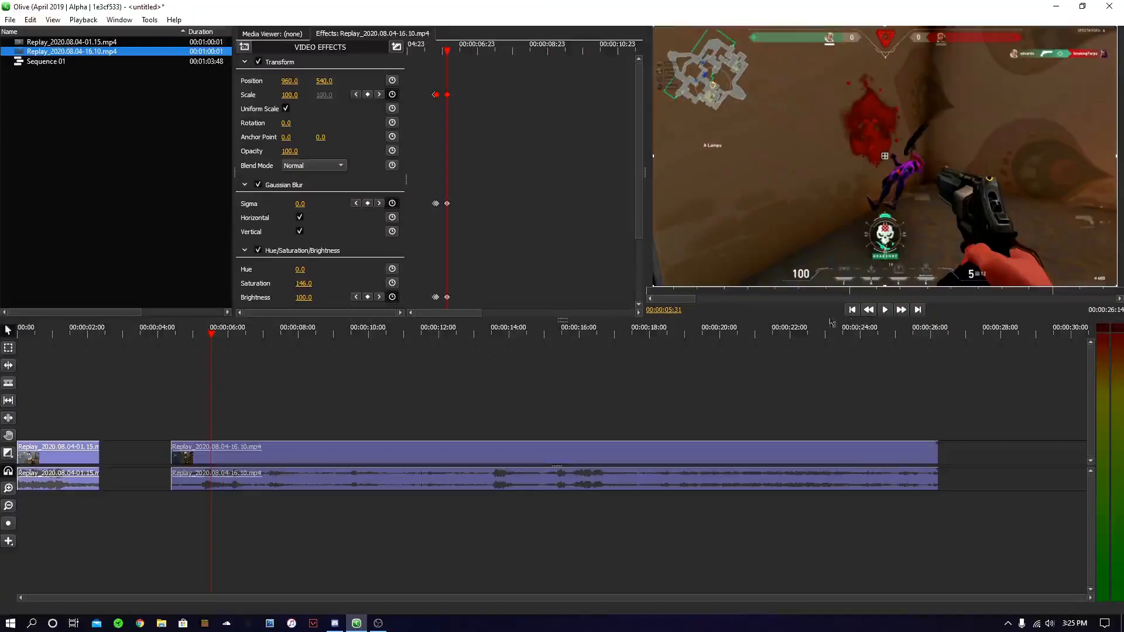
- Play the sequence and pause at the second kill around 00:00:13:30
left_click(884, 310)
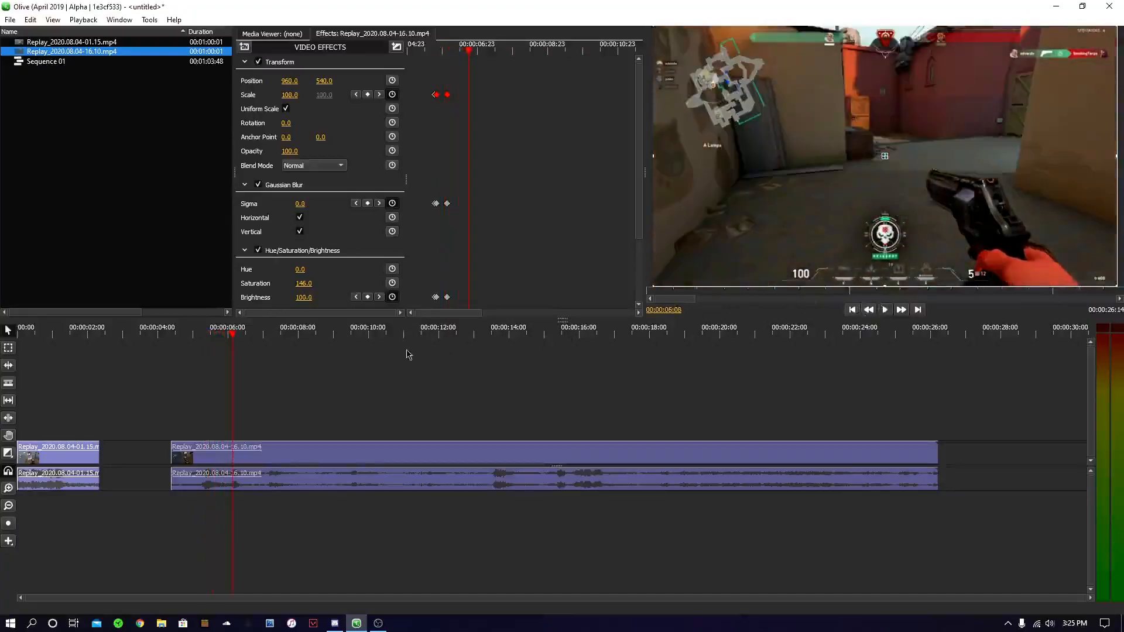
left_click(490, 333)
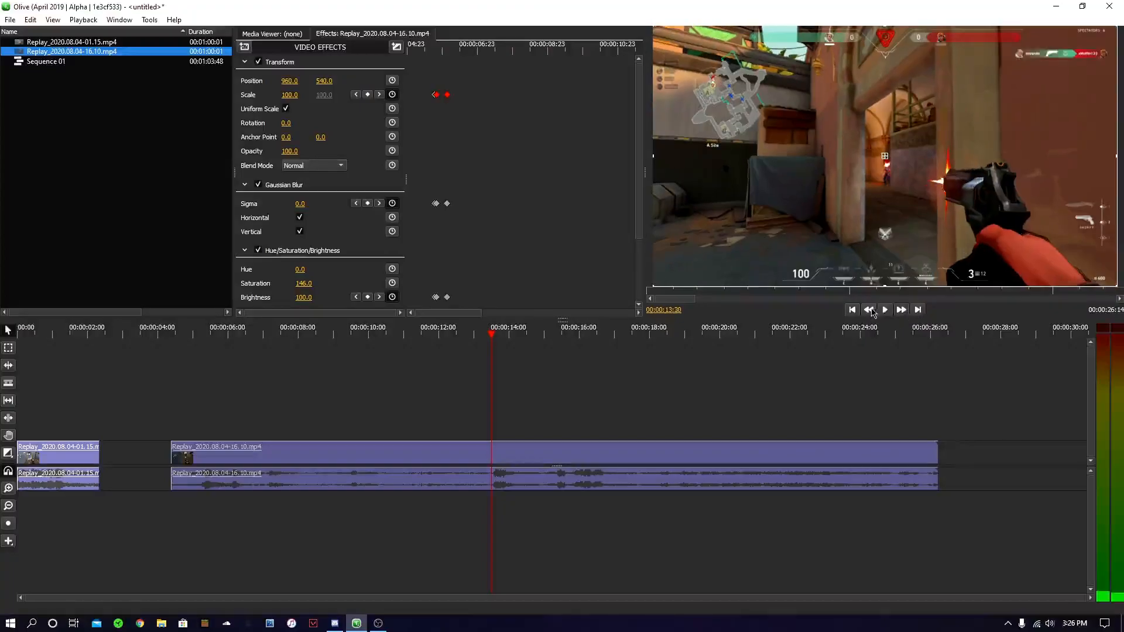
- Step back to 00:00:13:28 and add starting keyframes for Scale, Sigma and Brightness
left_click(868, 309)
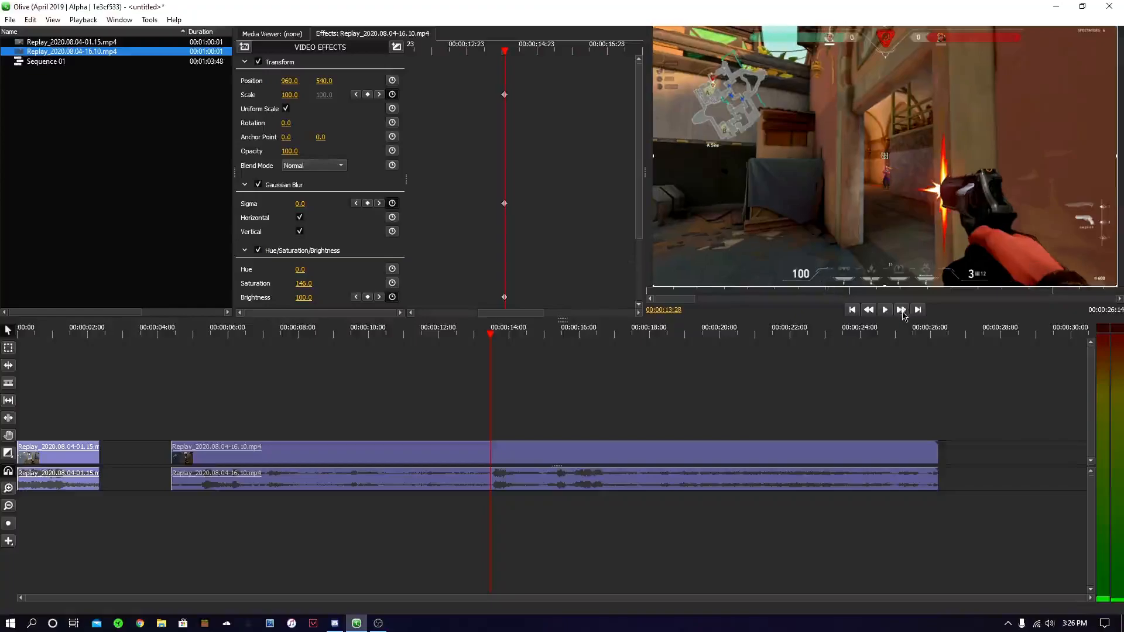
- Set Scale 130, Sigma 3.0, Brightness 128 at 00:00:13:30, then 100, 0, 100 at 00:00:13:44
left_click(884, 309)
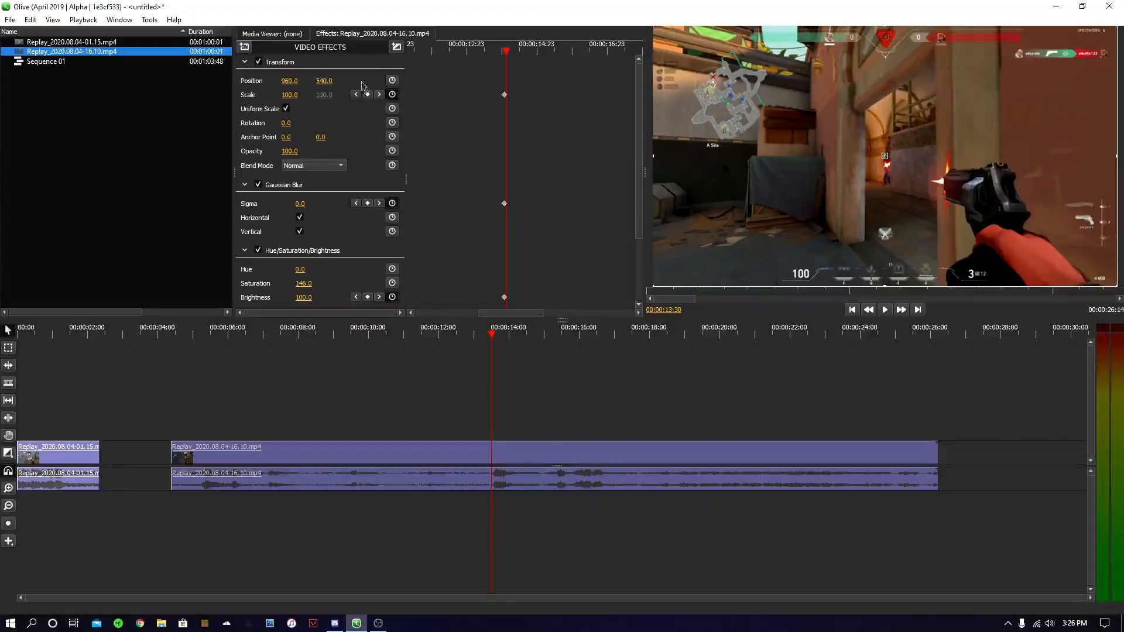
left_click(290, 95)
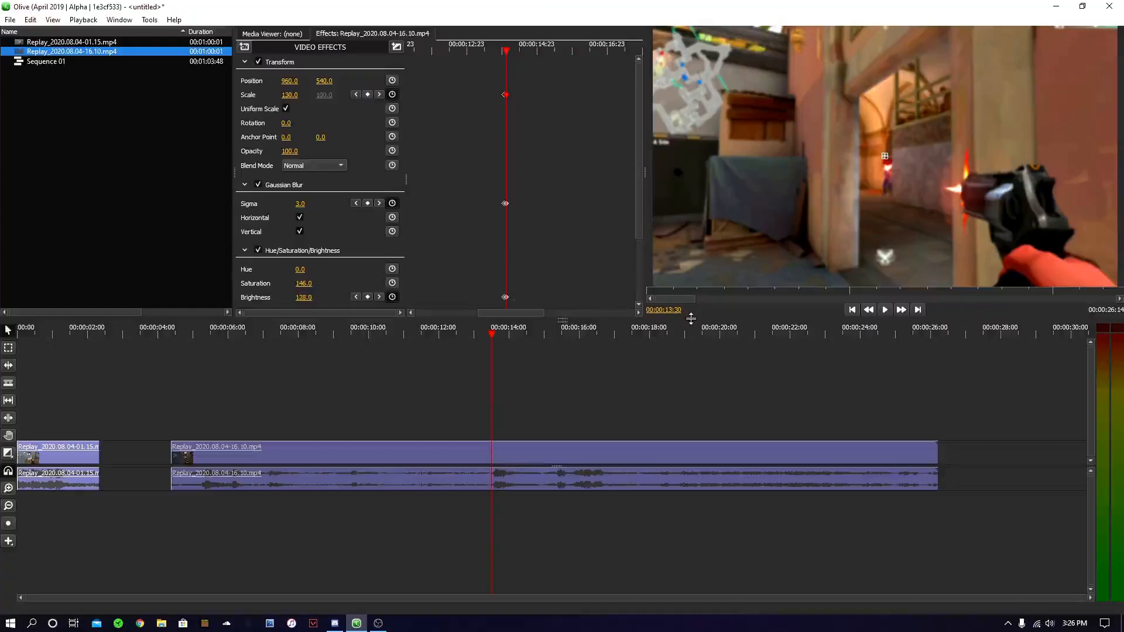
mouse_move(909, 317)
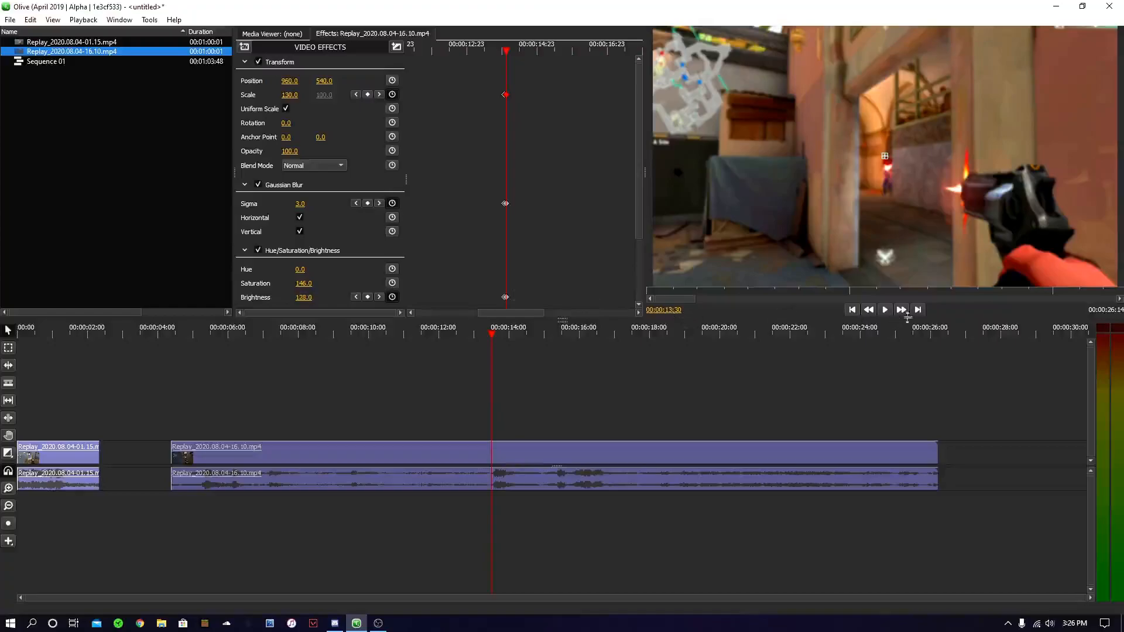
left_click(900, 309)
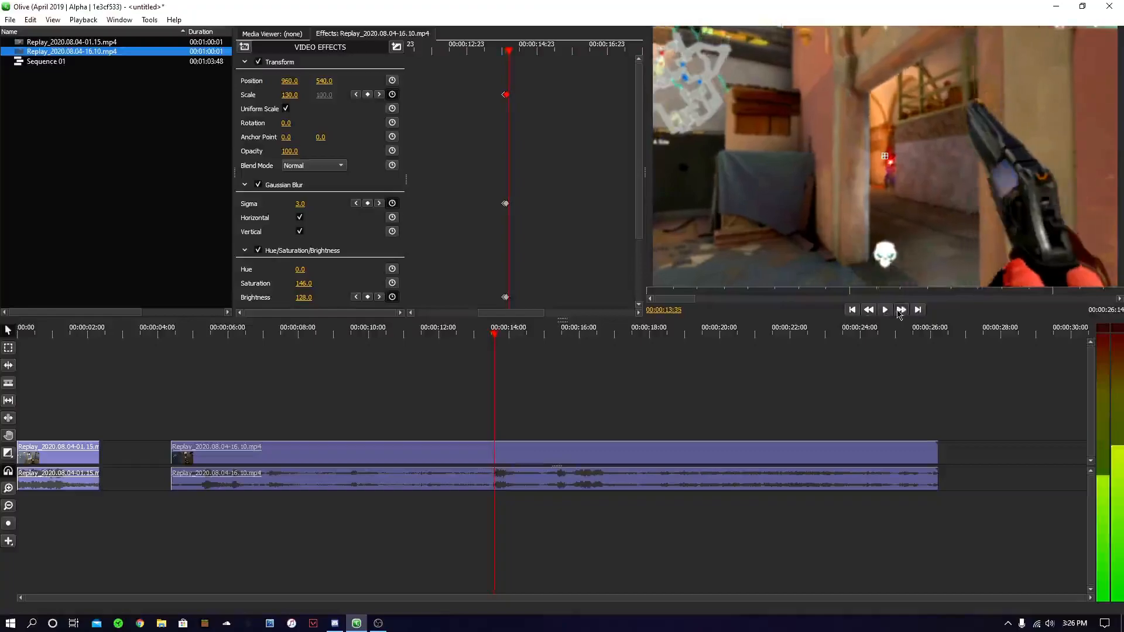
left_click(901, 310)
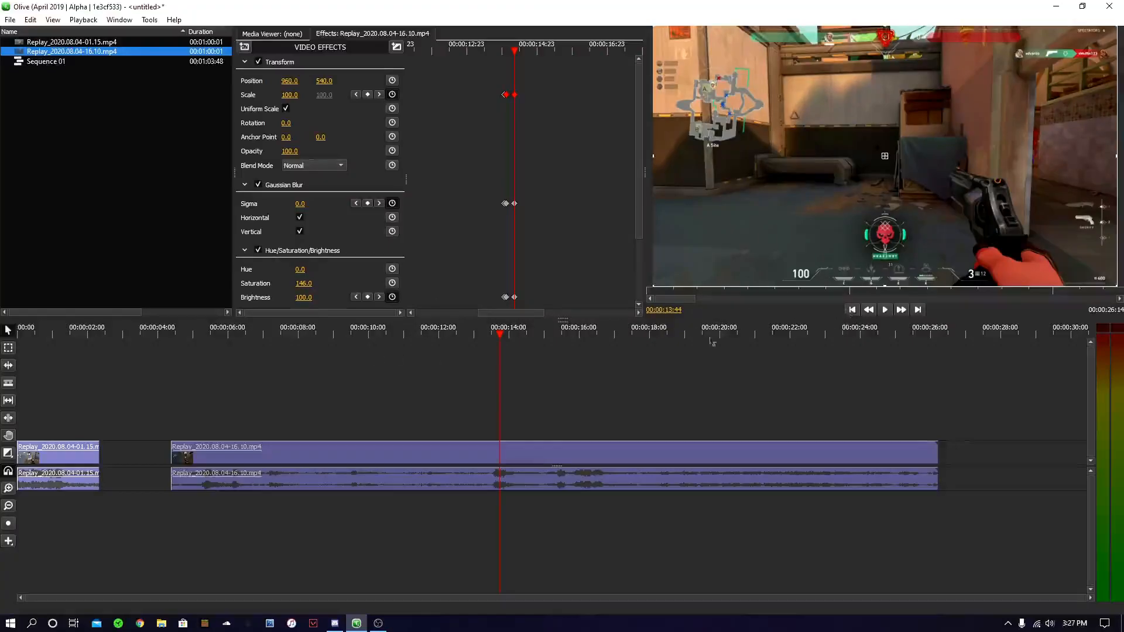
left_click(853, 309)
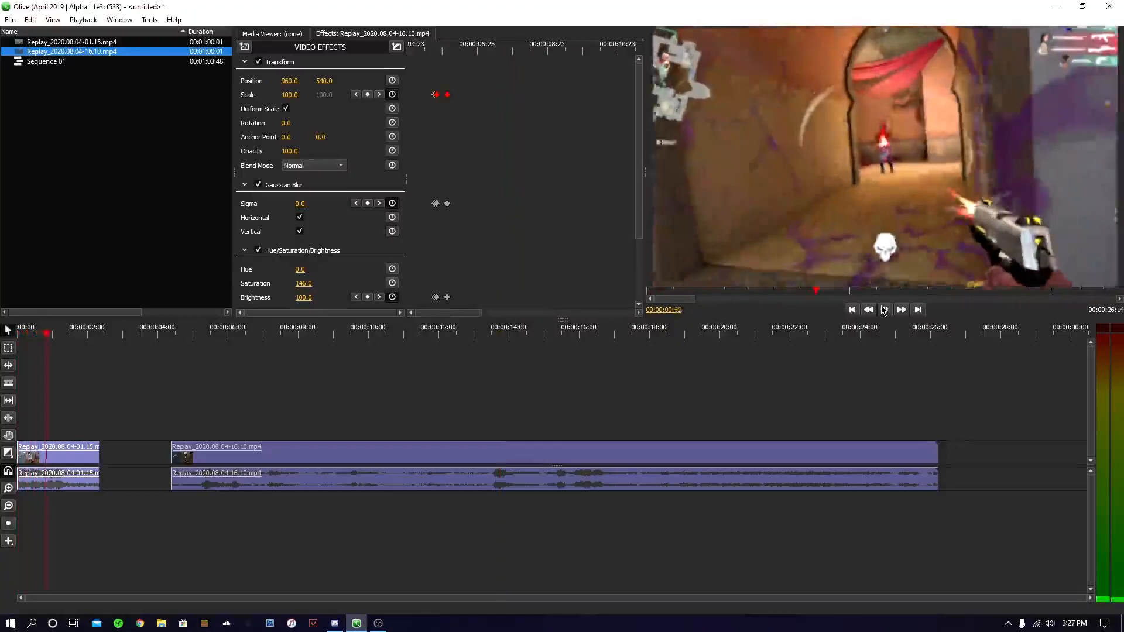
left_click(883, 309)
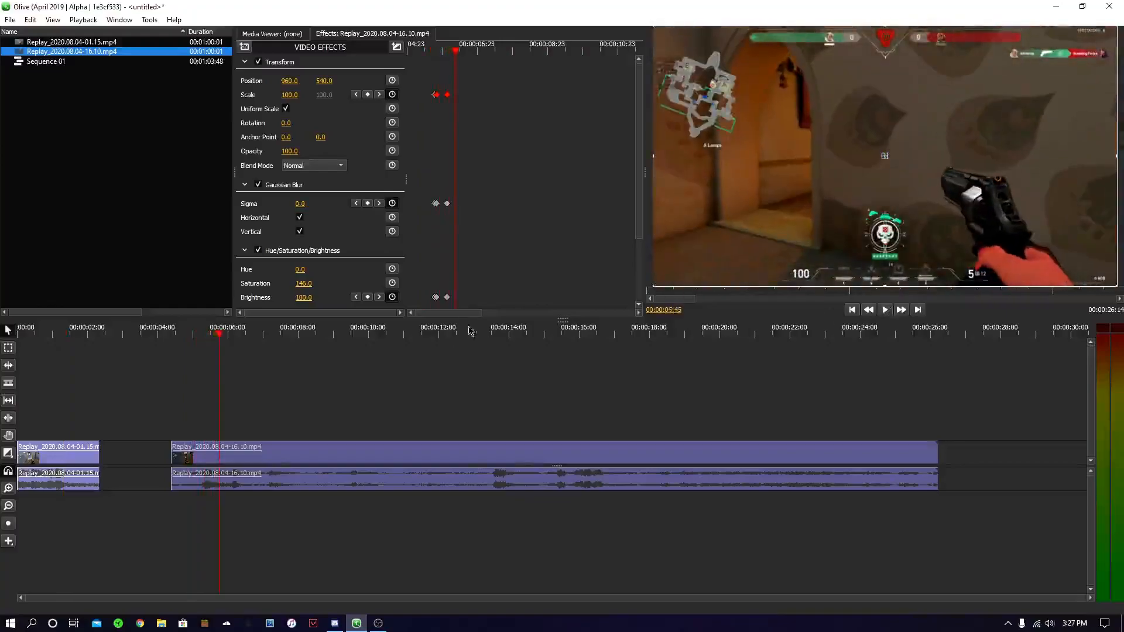
left_click(884, 309)
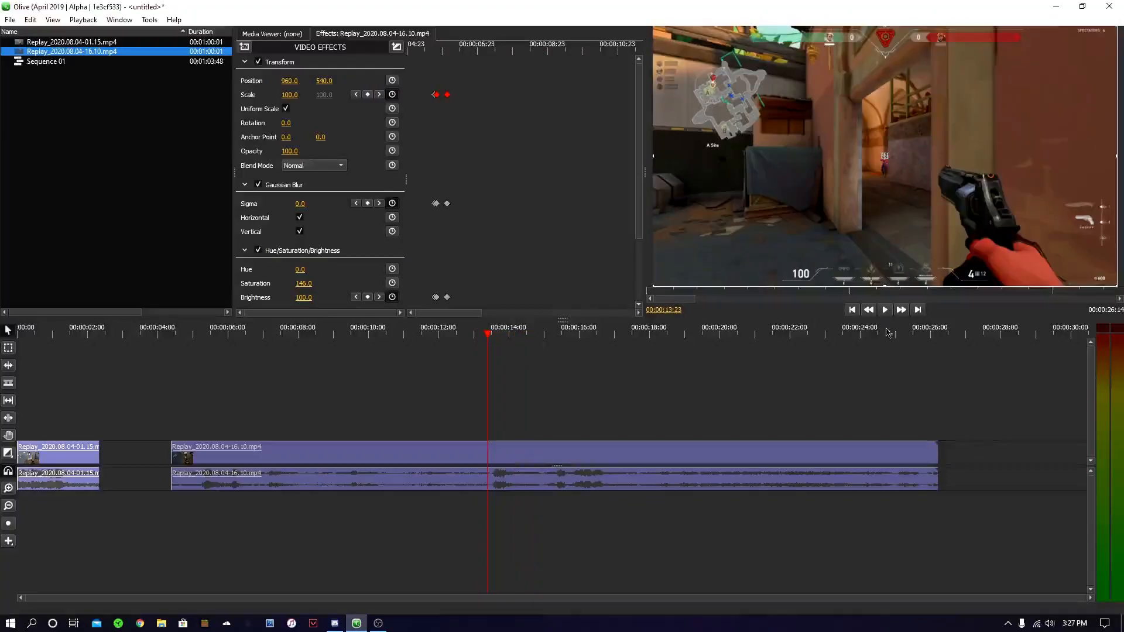
left_click(886, 309)
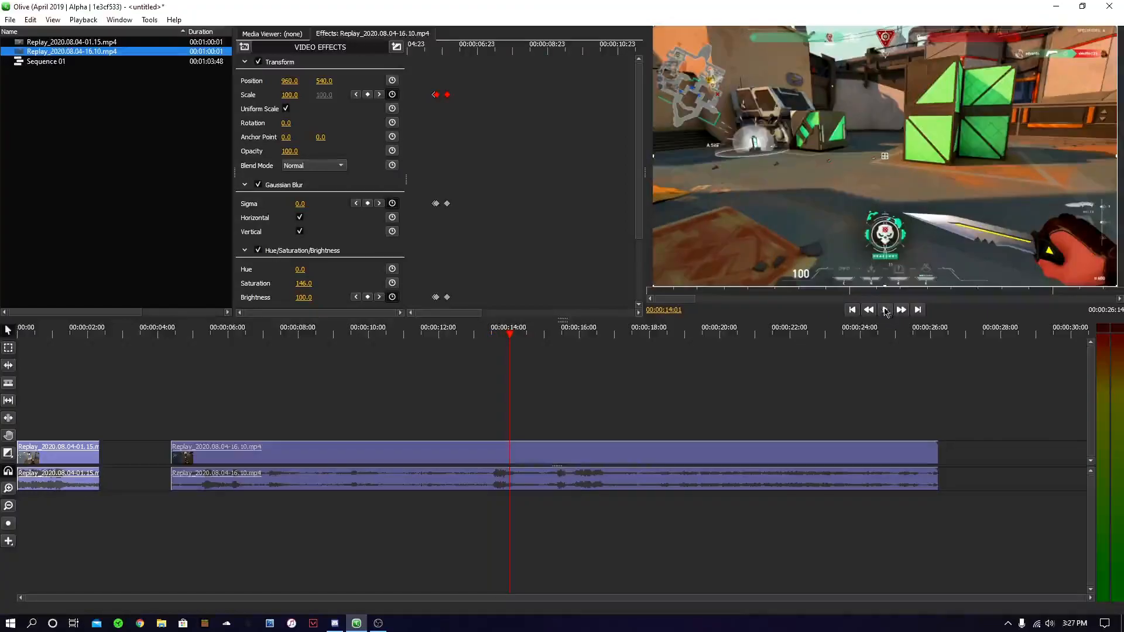
left_click(885, 309)
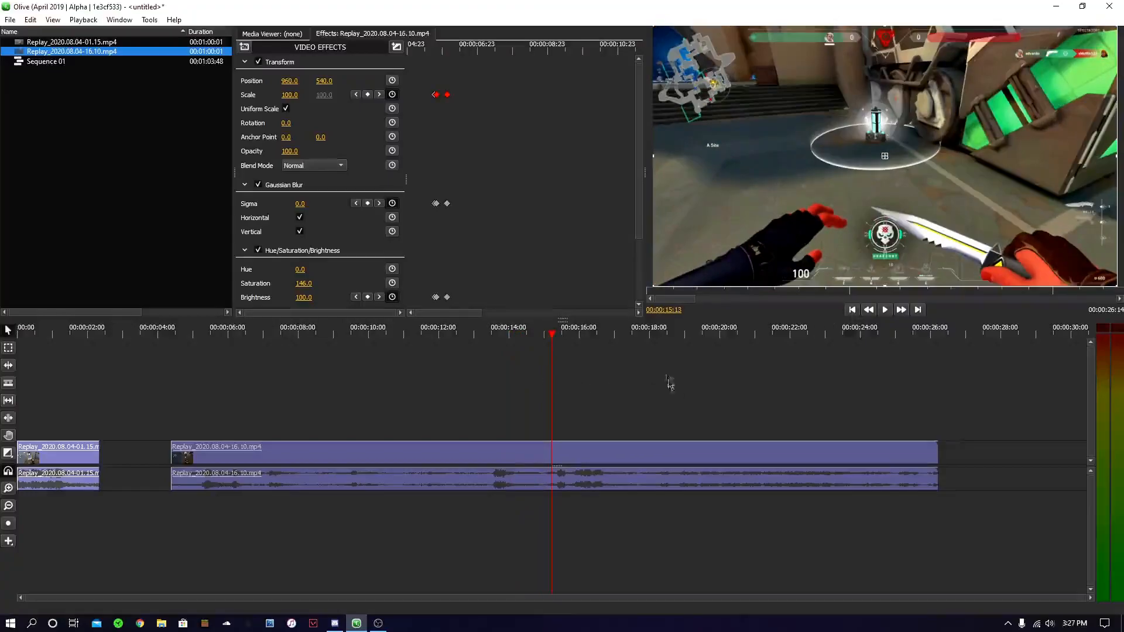
mouse_move(213, 171)
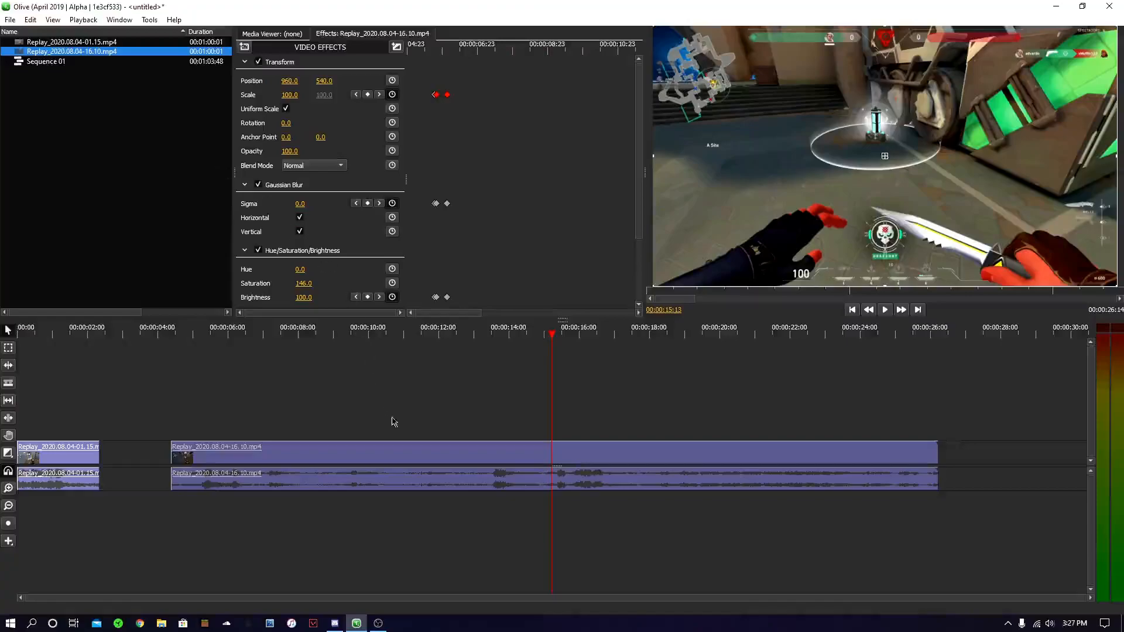
mouse_move(404, 449)
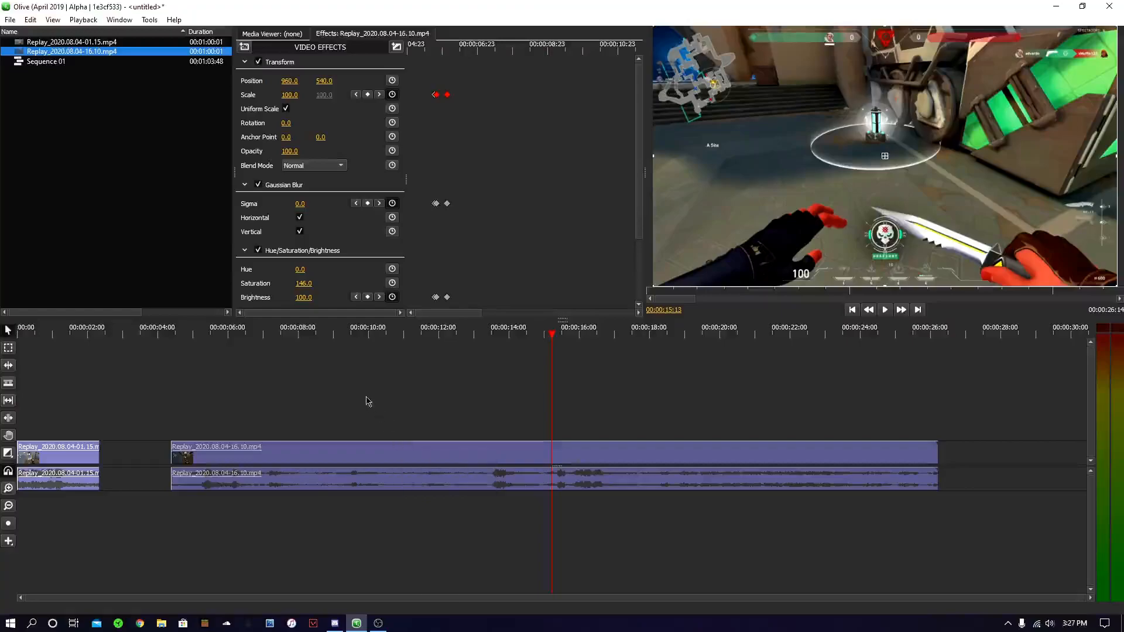
mouse_move(349, 397)
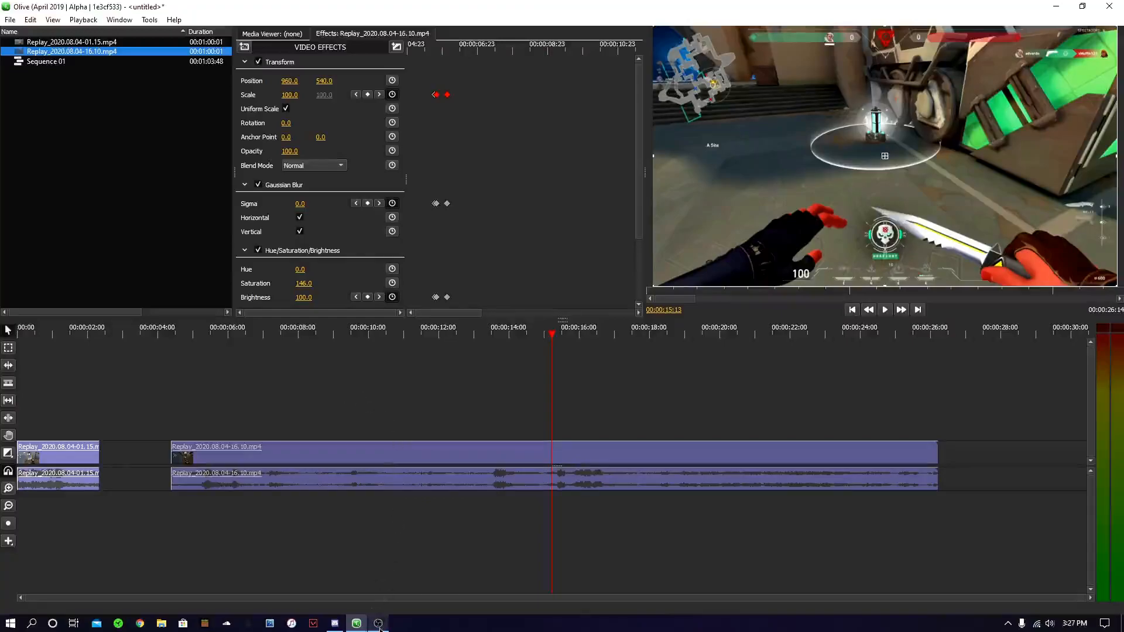
mouse_move(379, 623)
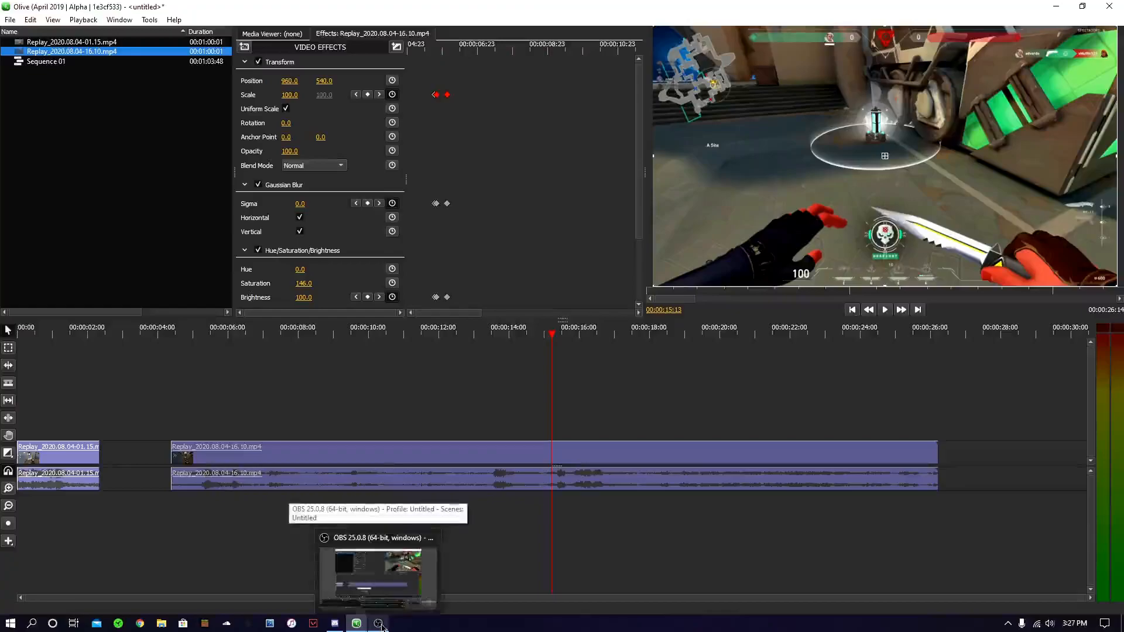